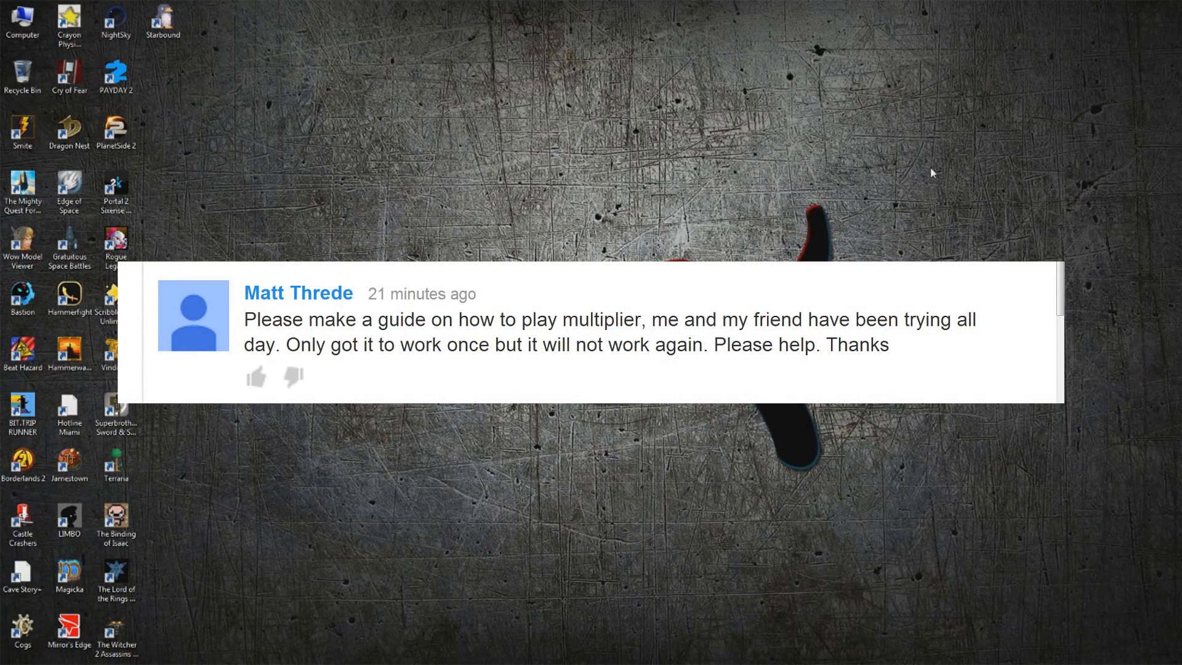
Open the Starbound Launcher from its desktop shortcut.
{"action": "left_click", "coordinate": [162, 21]}
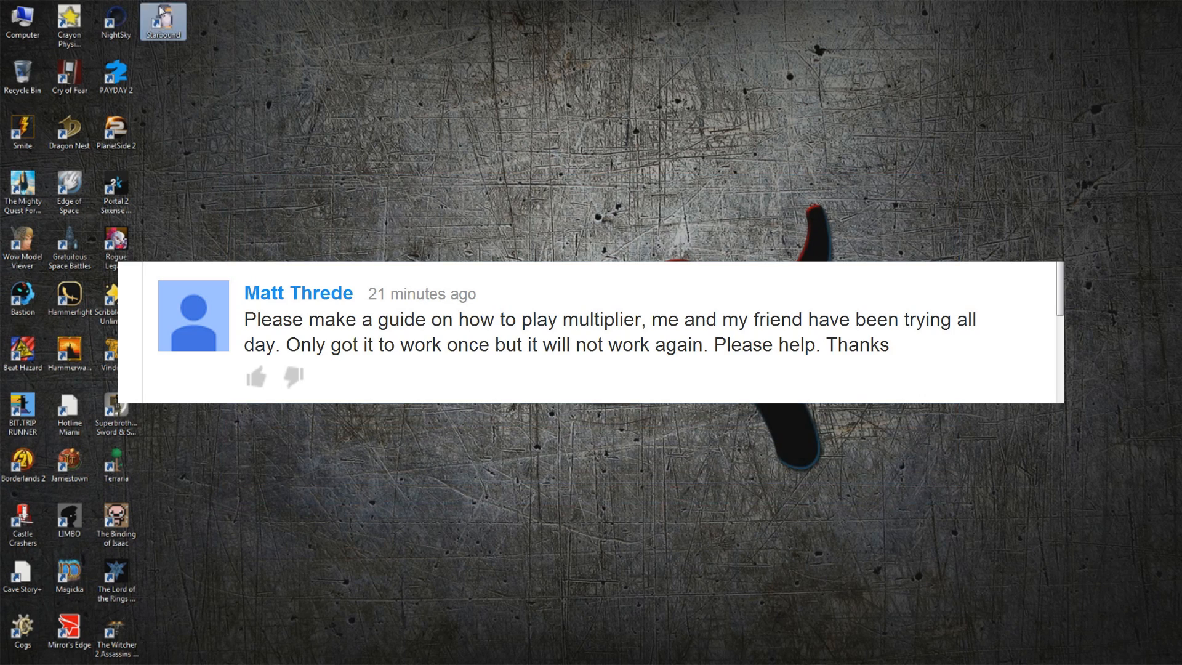
{"action": "double_click", "coordinate": [162, 21]}
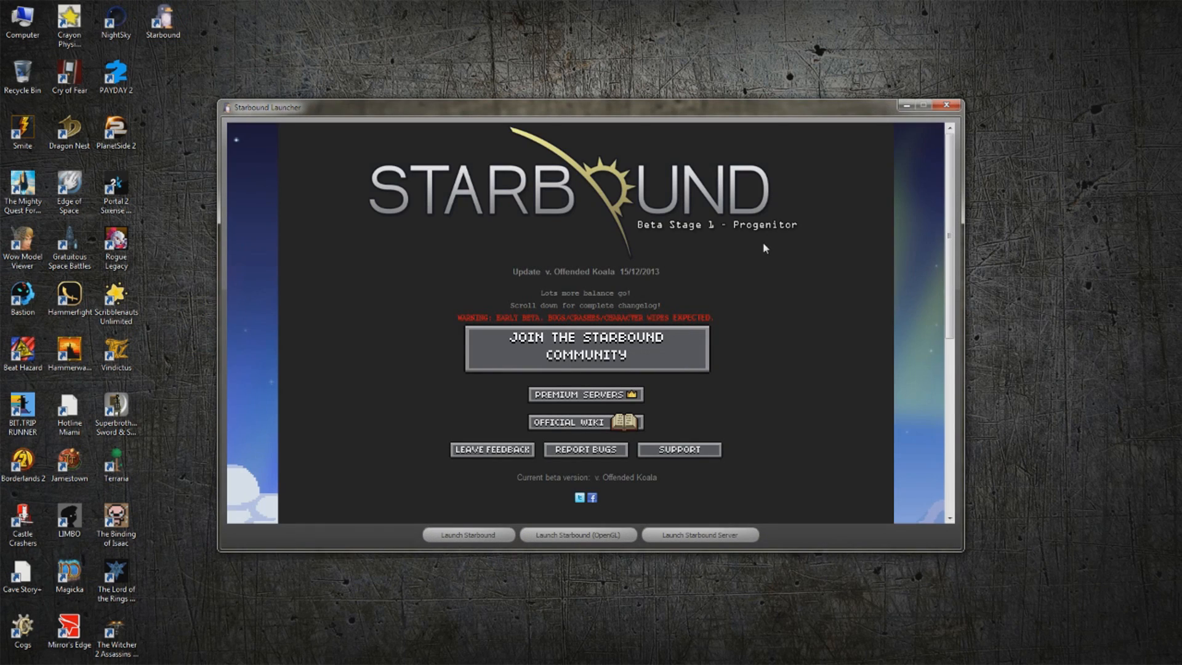
{"action": "mouse_move", "coordinate": [780, 249]}
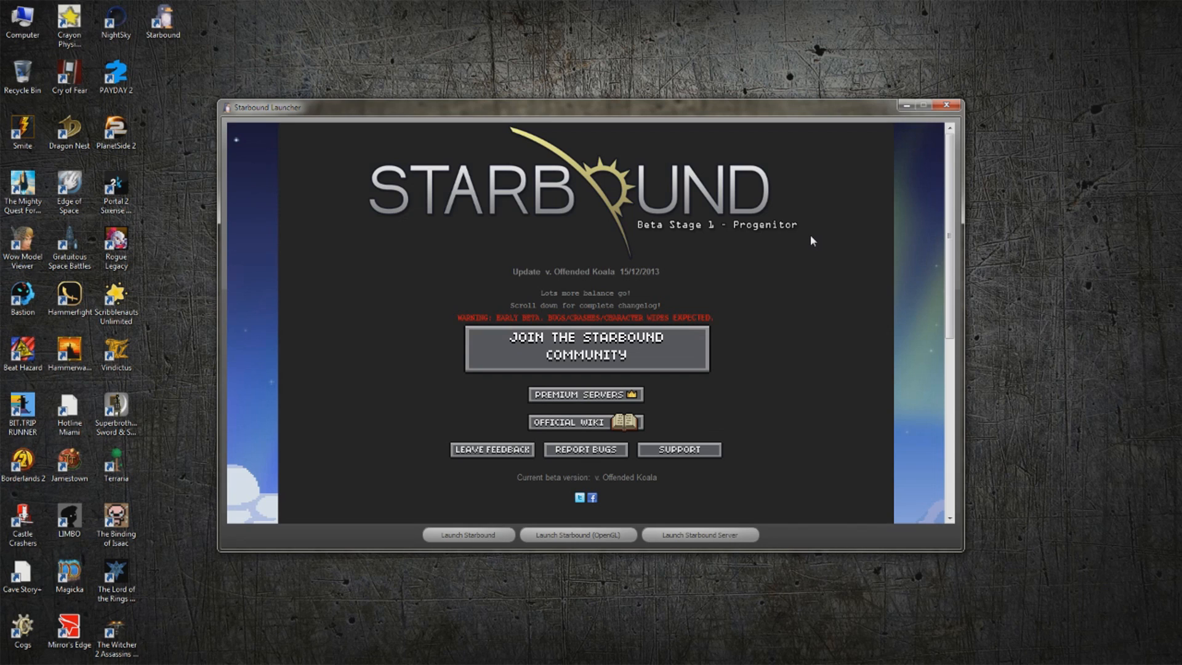
{"action": "mouse_move", "coordinate": [1043, 256]}
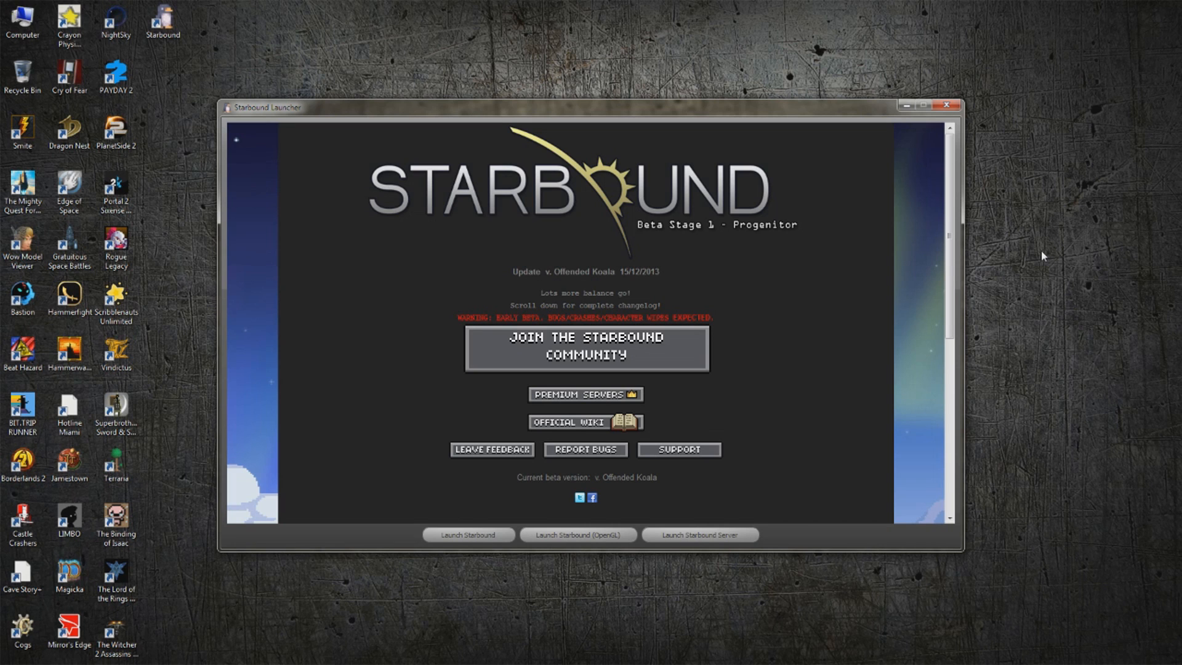
{"action": "mouse_move", "coordinate": [1069, 343]}
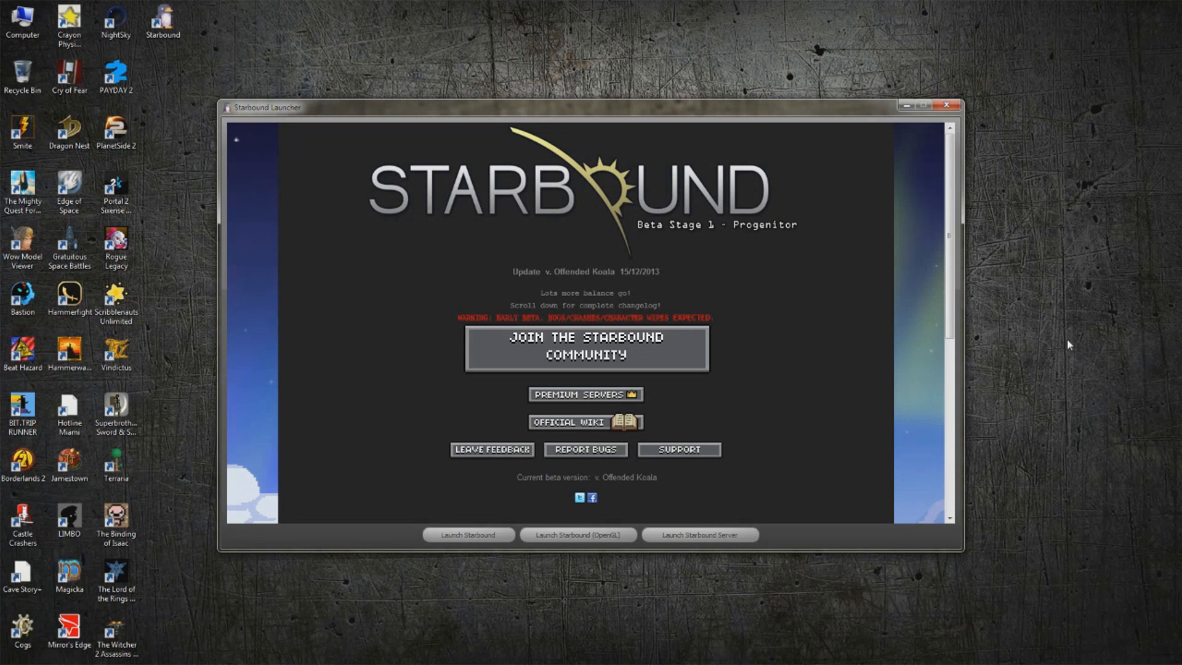
Run the Starbound dedicated server console until it closes, then bring up the Start menu.
{"action": "left_click", "coordinate": [468, 534]}
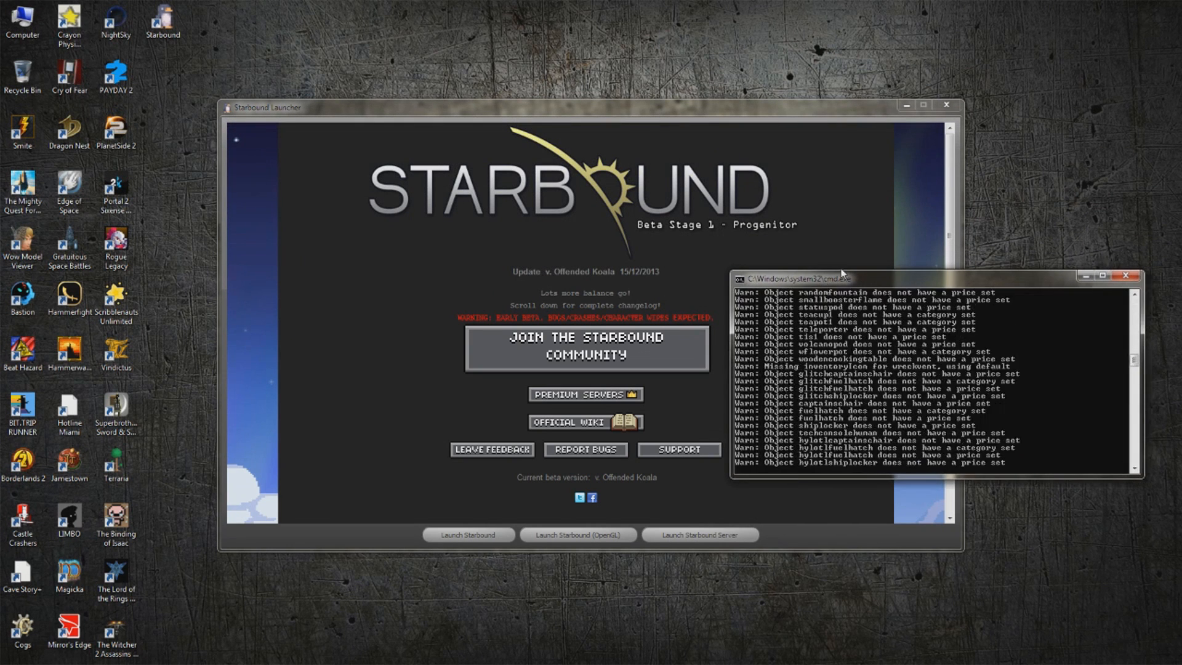
{"action": "mouse_move", "coordinate": [1123, 280]}
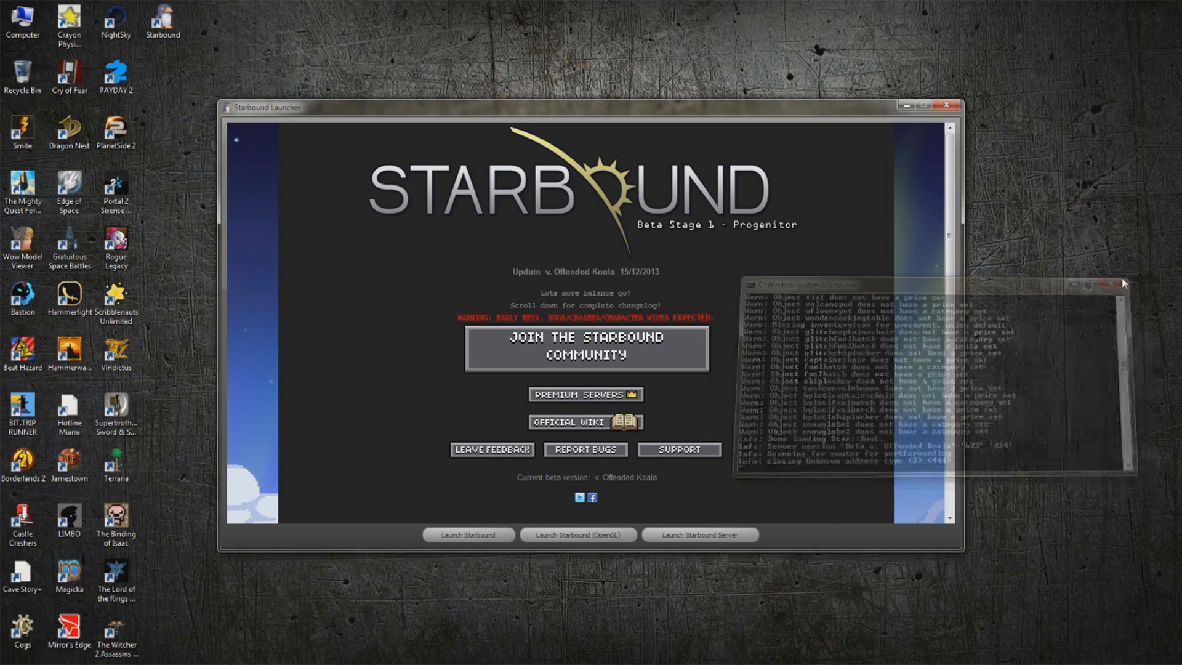
{"action": "left_click", "coordinate": [15, 652]}
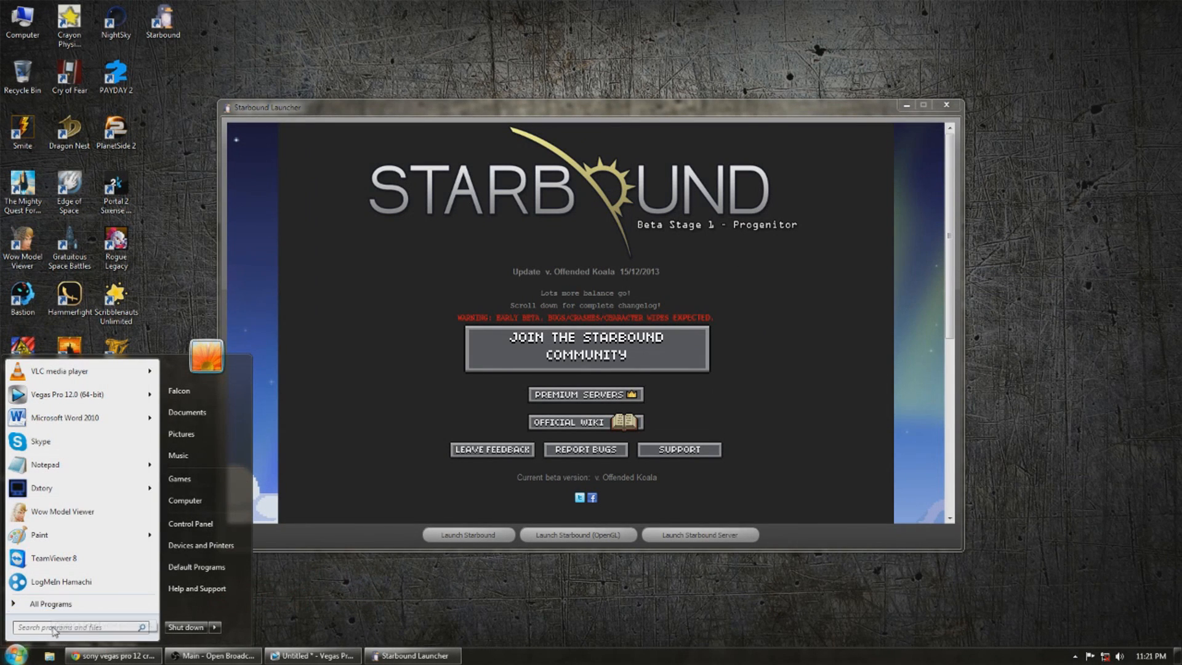
Open cmd from search and run ipconfig to find the IPv4 address 192.168.1.109.
{"action": "type", "text": "c"}
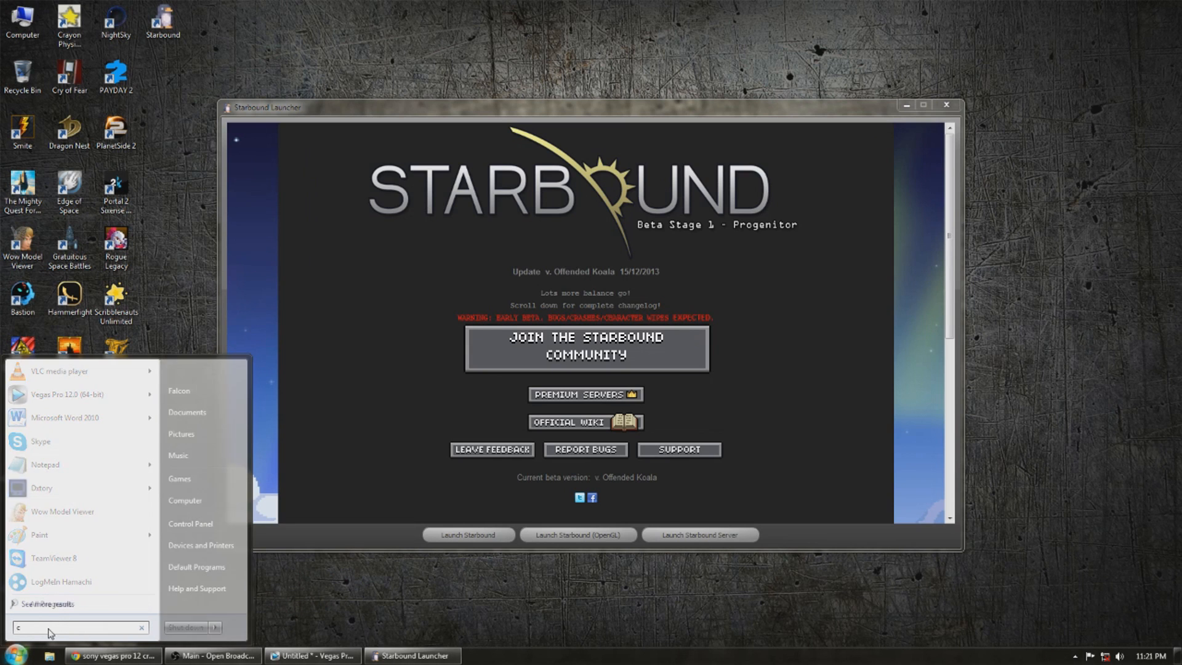
{"action": "type", "text": "md"}
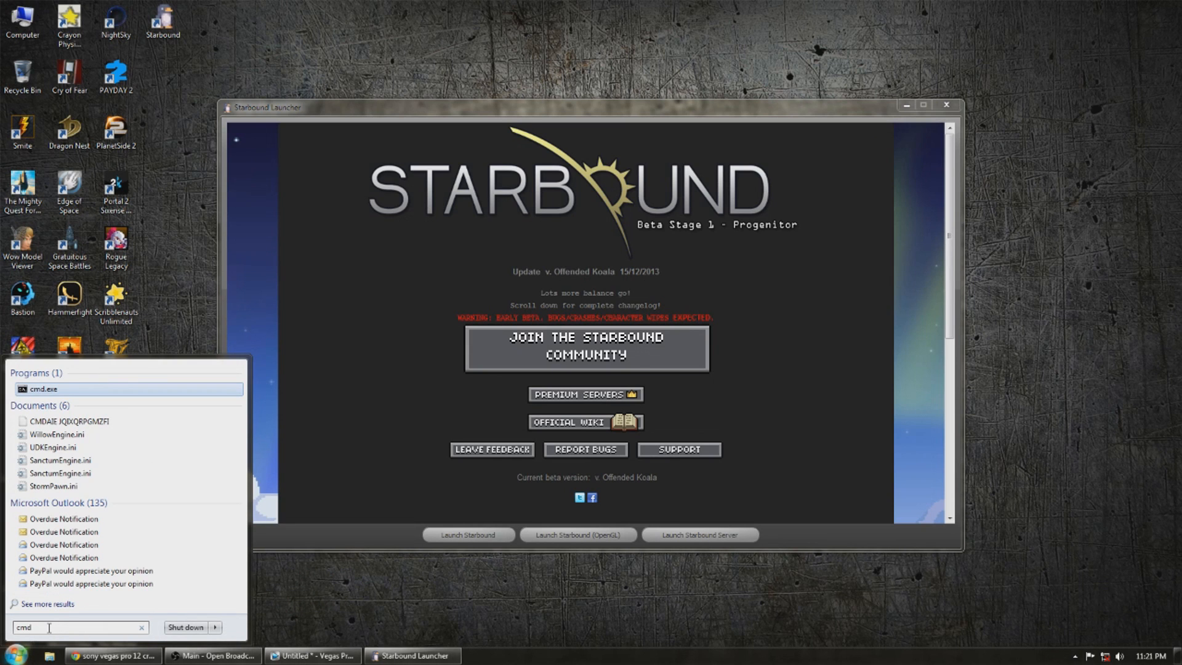
{"action": "left_click", "coordinate": [43, 388]}
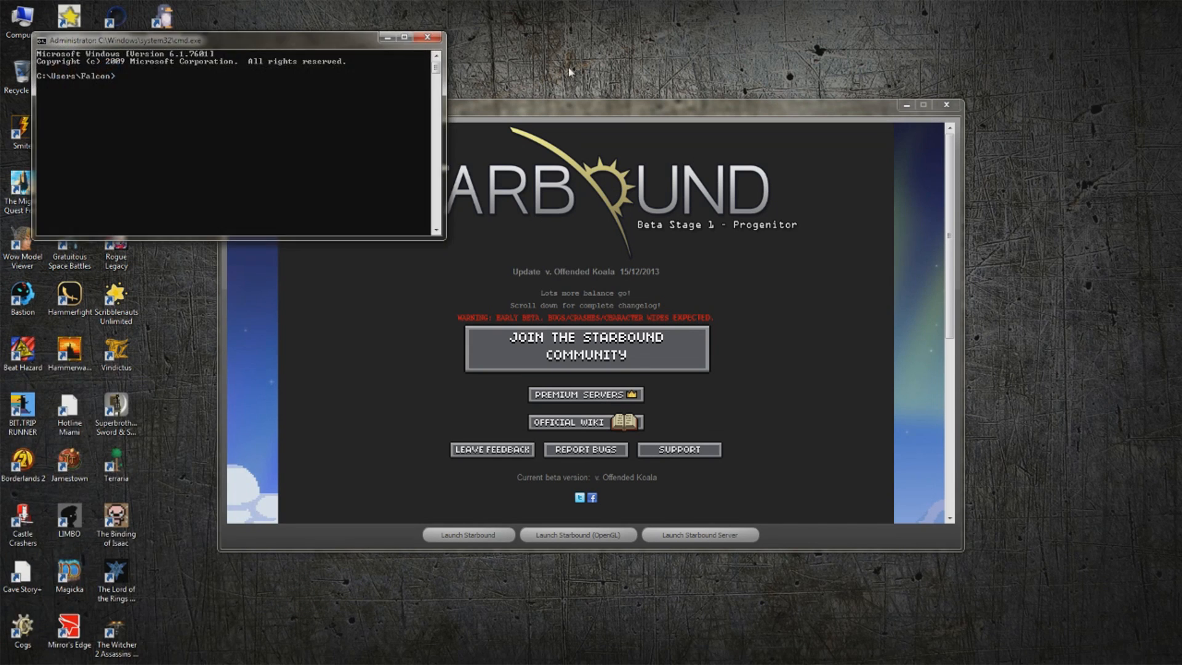
{"action": "left_click_drag", "start_coordinate": [233, 40], "coordinate": [897, 162]}
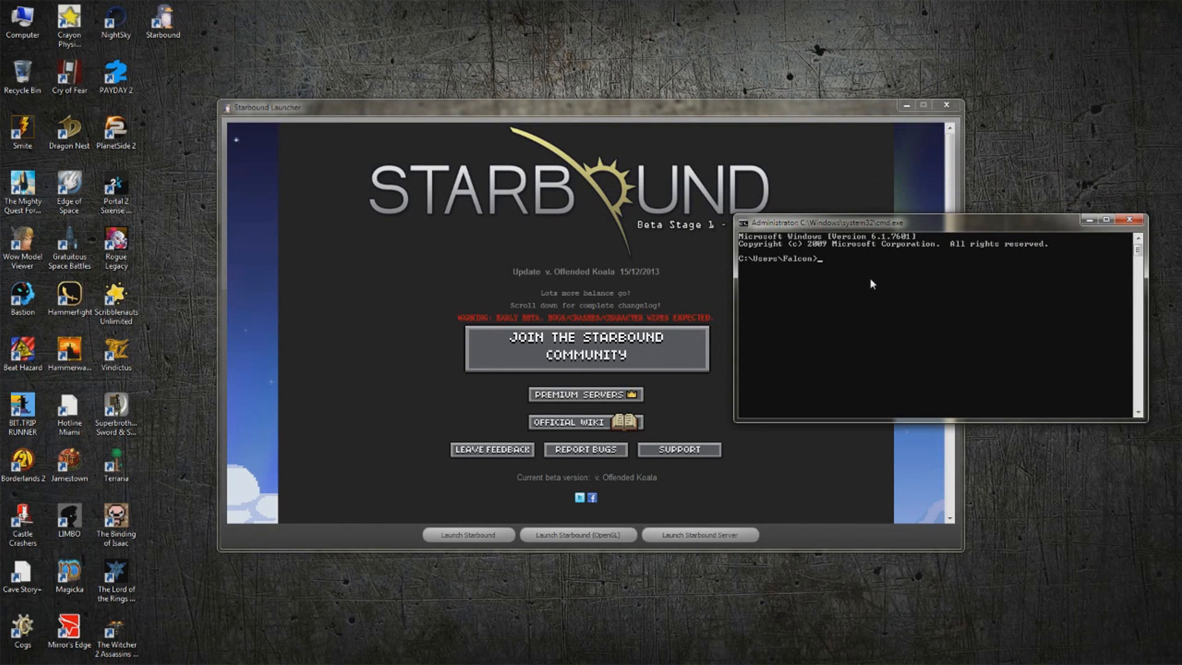
{"action": "type", "text": "ipconfig"}
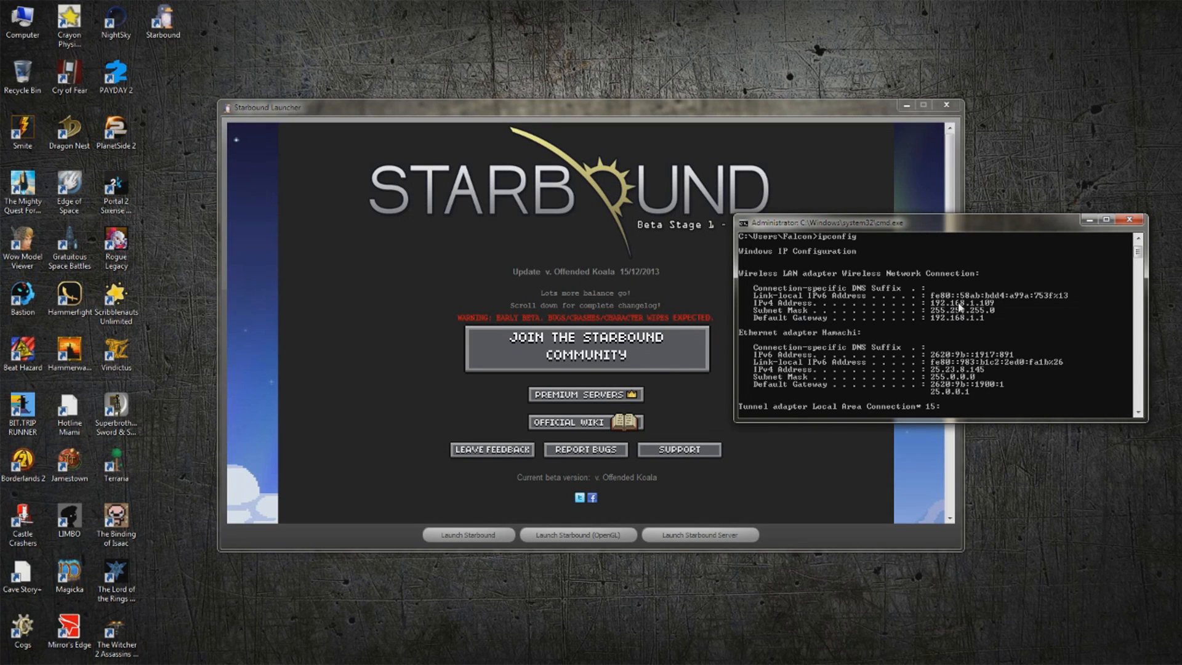
{"action": "mouse_move", "coordinate": [1015, 334]}
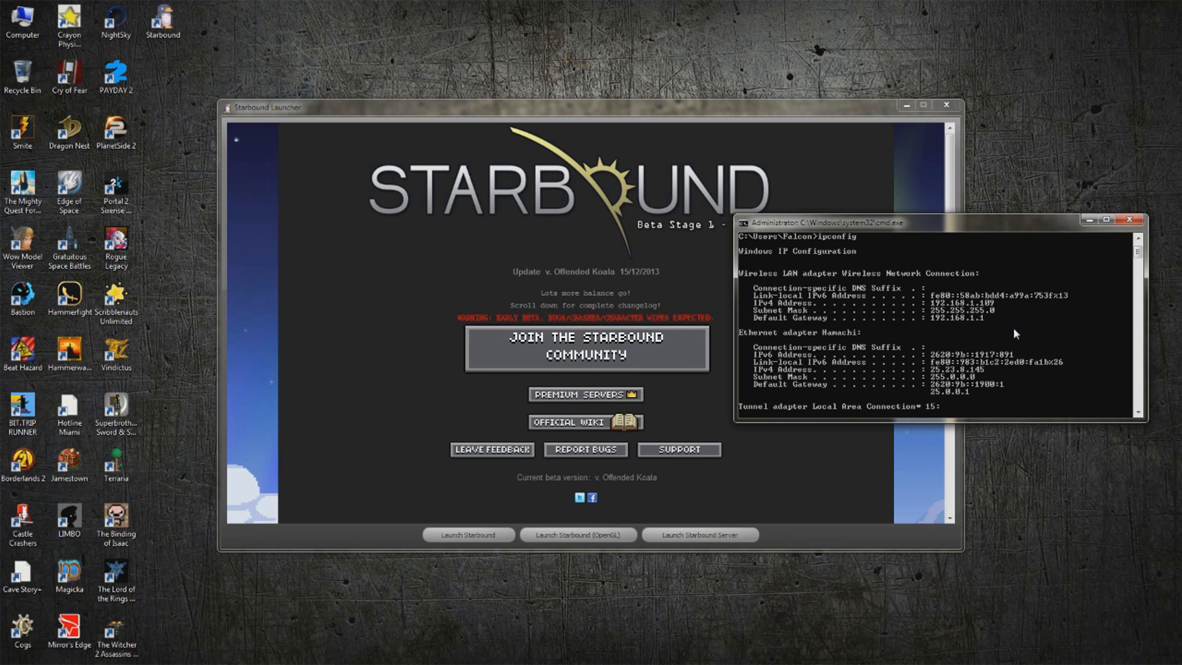
{"action": "mouse_move", "coordinate": [987, 278]}
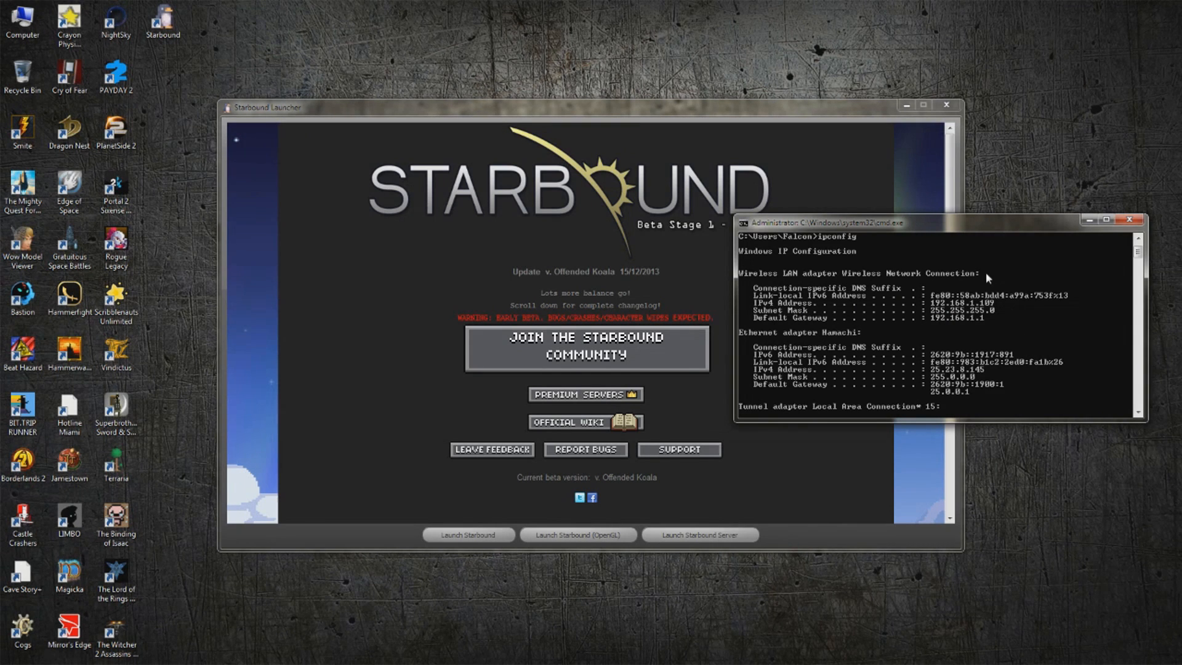
{"action": "mouse_move", "coordinate": [974, 226]}
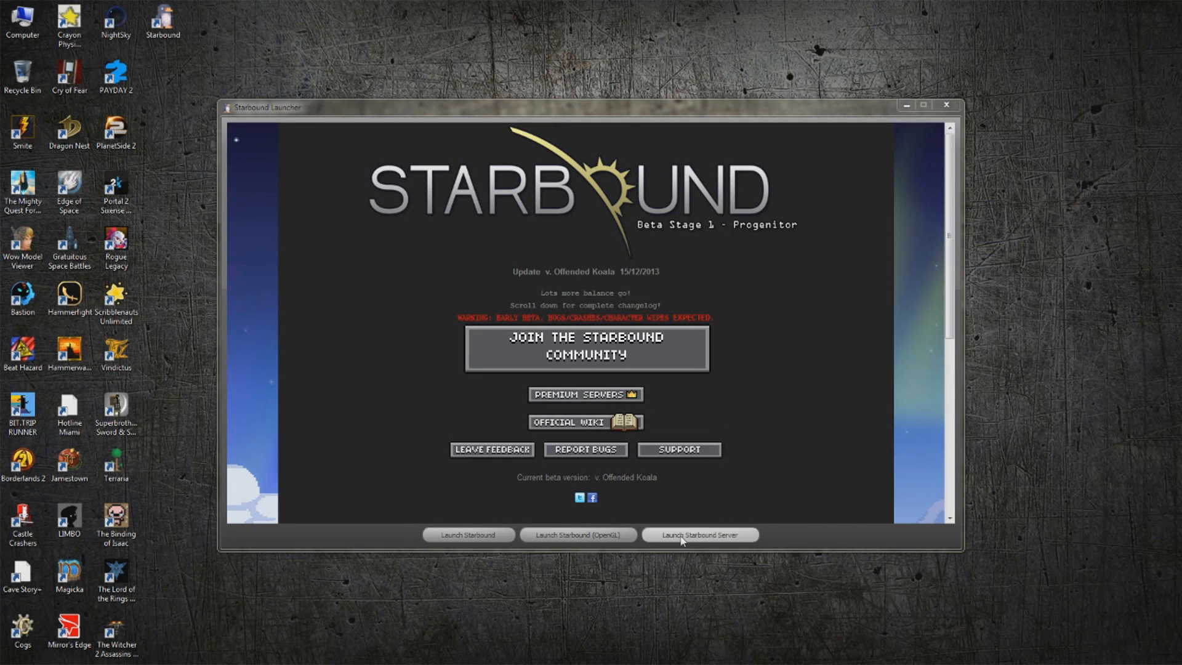
Restart the dedicated server and launch Starbound to its title menu.
{"action": "left_click", "coordinate": [699, 534]}
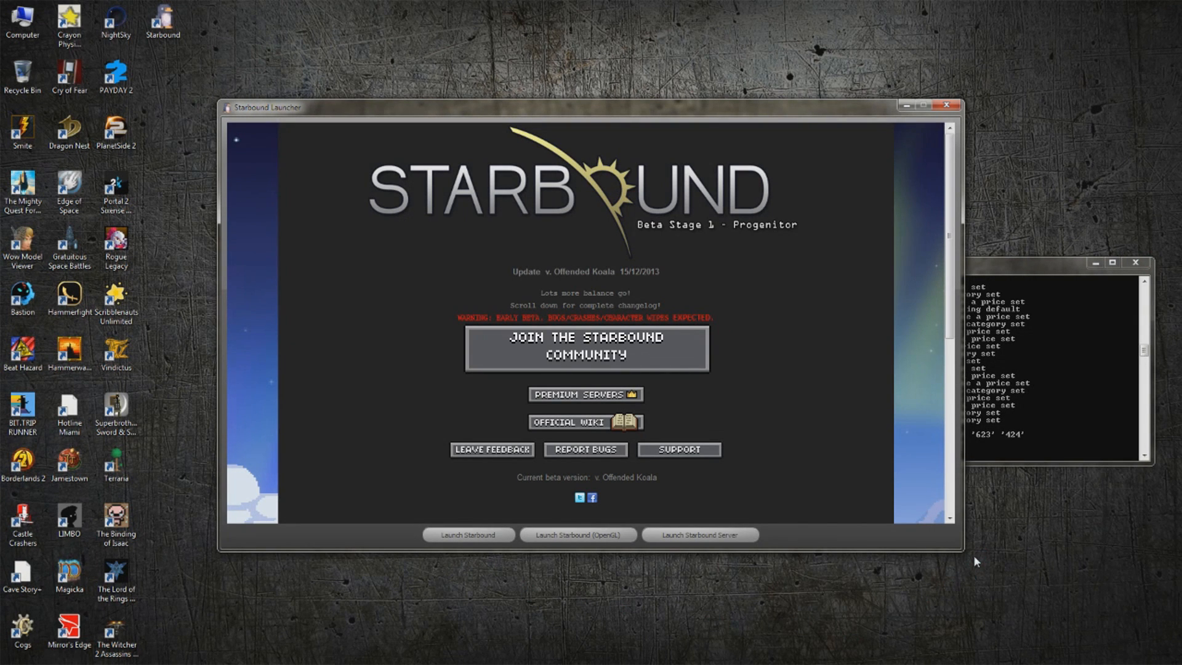
{"action": "left_click", "coordinate": [466, 534]}
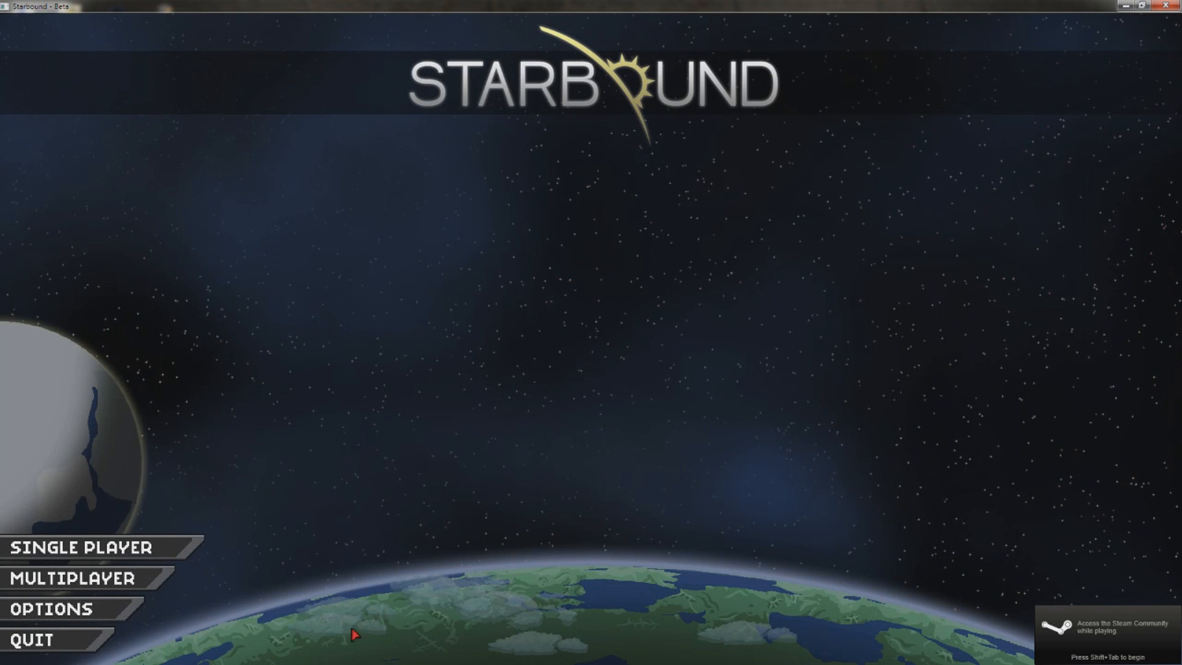
Attempt joining 192.168.1.109 from Multiplayer and accept the connection-failed error.
{"action": "left_click", "coordinate": [81, 547]}
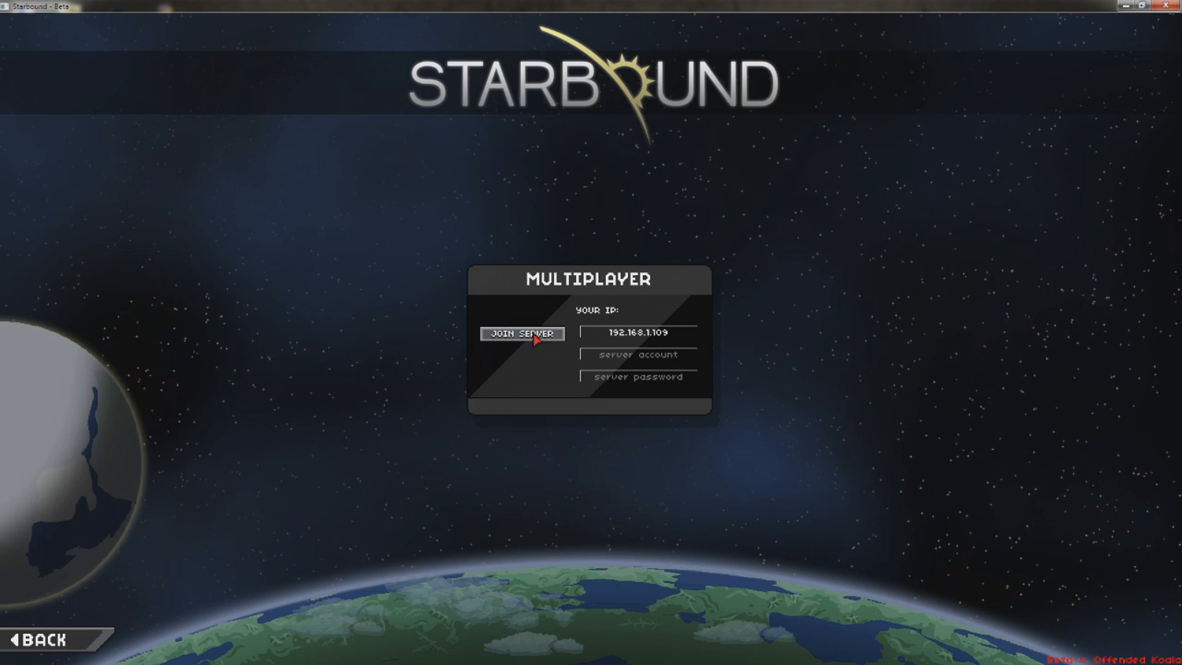
{"action": "left_click", "coordinate": [521, 333]}
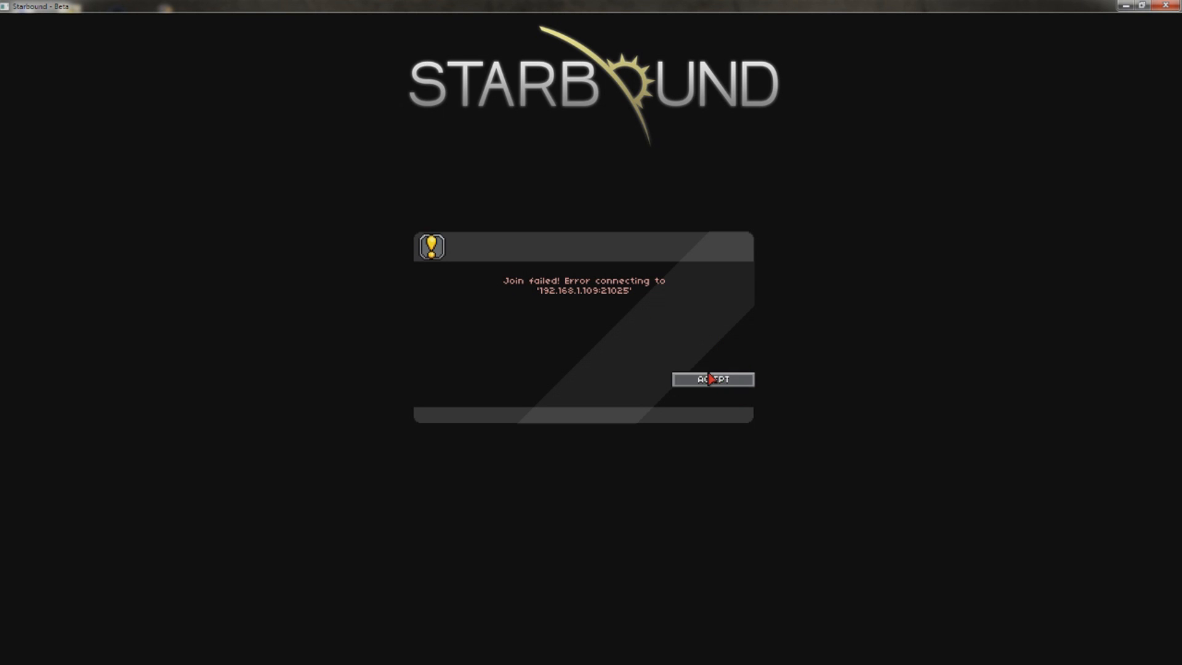
{"action": "mouse_move", "coordinate": [608, 300]}
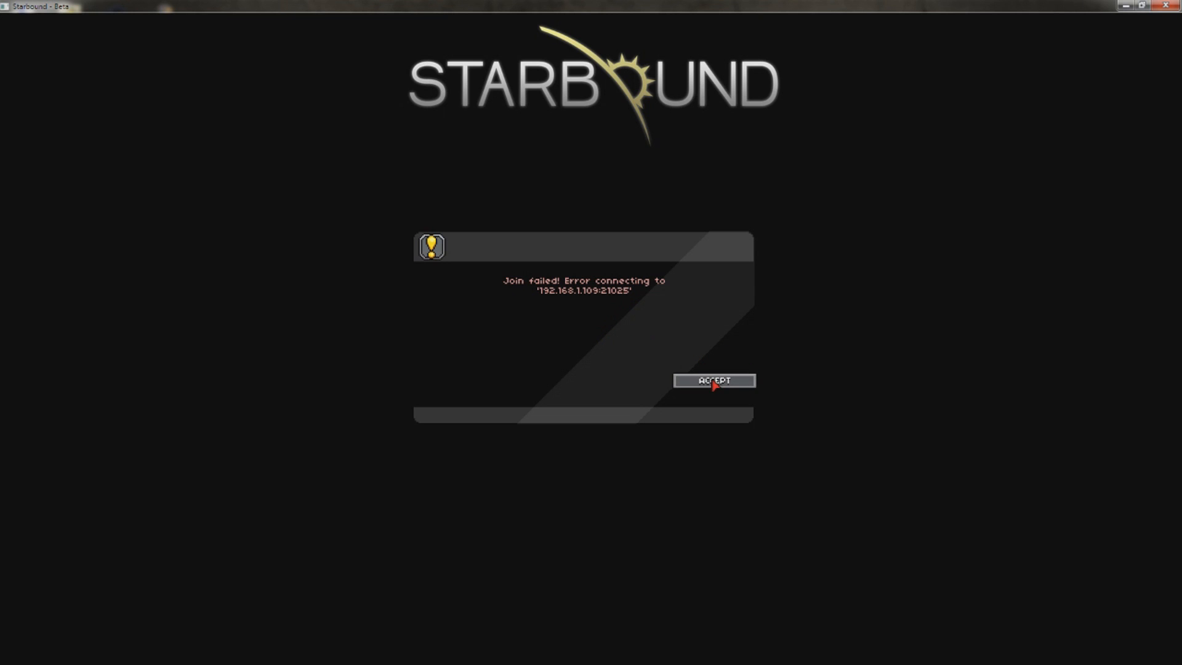
{"action": "left_click", "coordinate": [712, 380]}
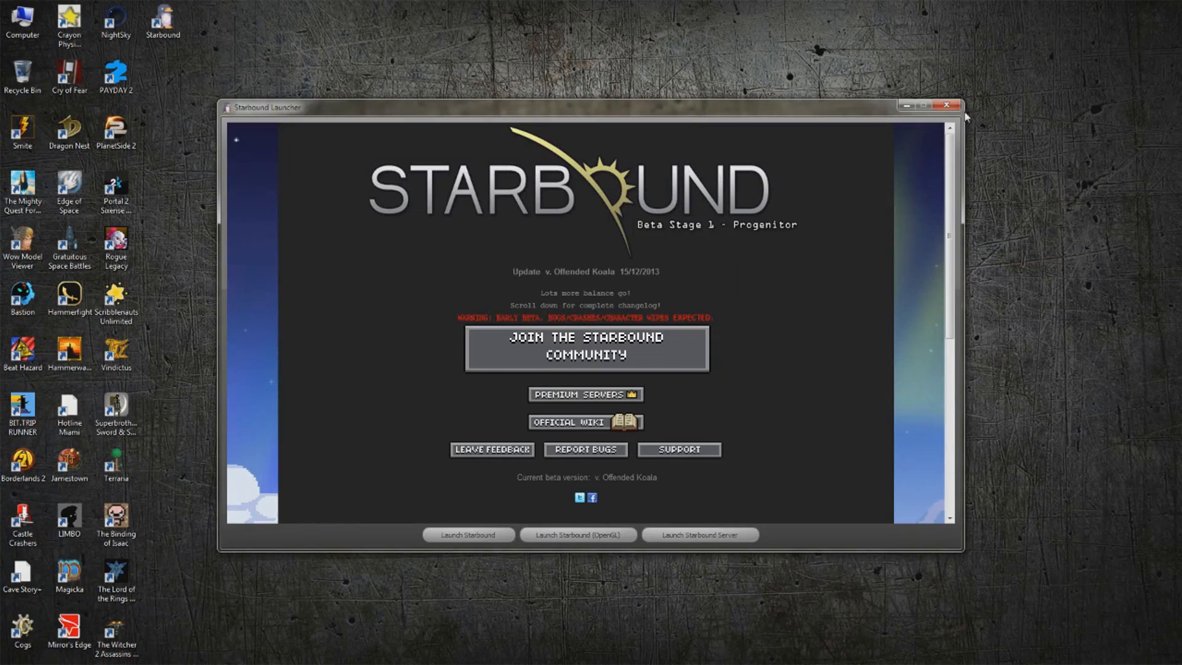
Close the Starbound Launcher window.
{"action": "left_click", "coordinate": [947, 105]}
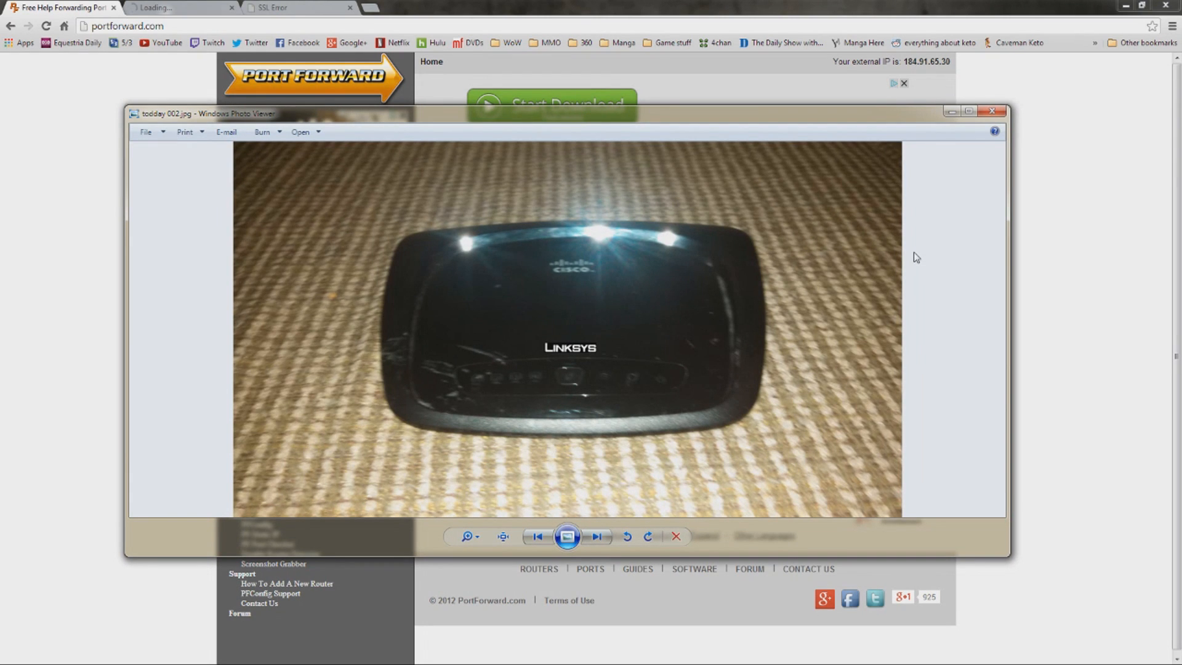
View the RCA router and Linksys WRT120N label photos, then close Photo Viewer.
{"action": "left_click", "coordinate": [537, 536]}
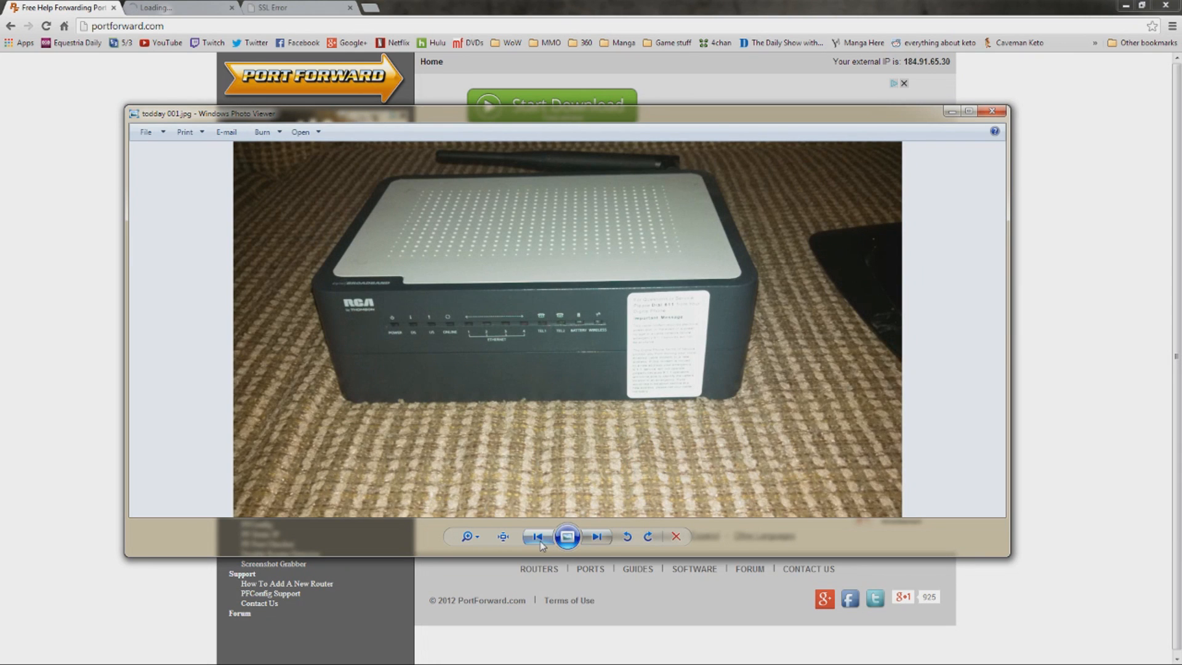
{"action": "mouse_move", "coordinate": [537, 536]}
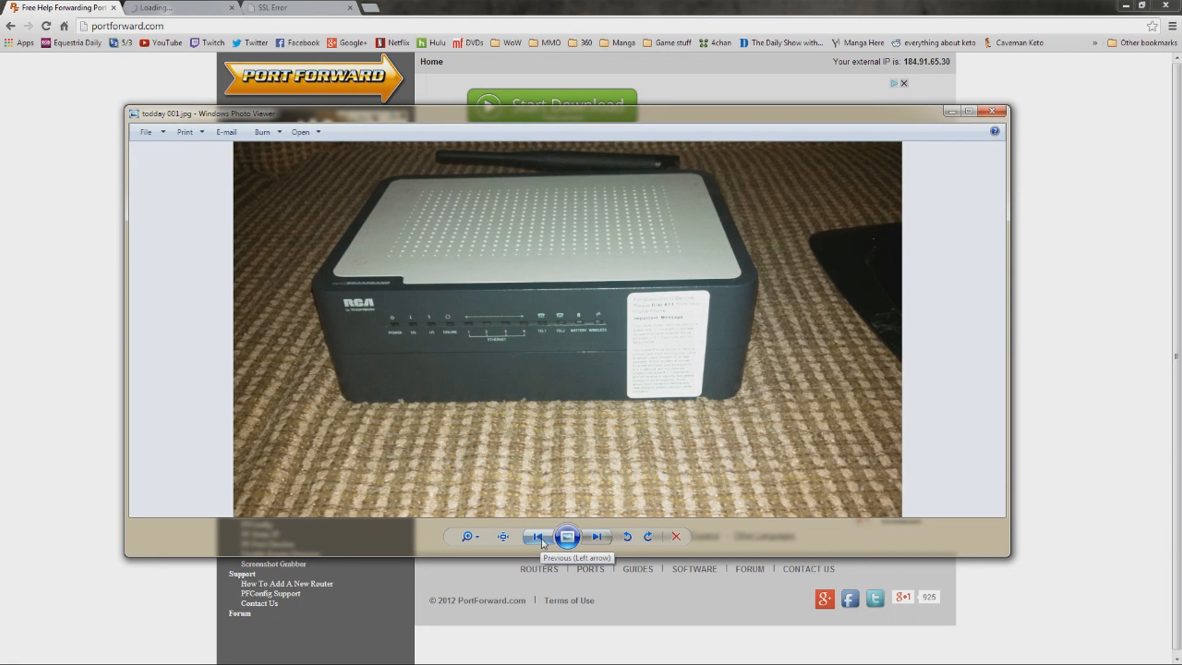
{"action": "left_click", "coordinate": [537, 536]}
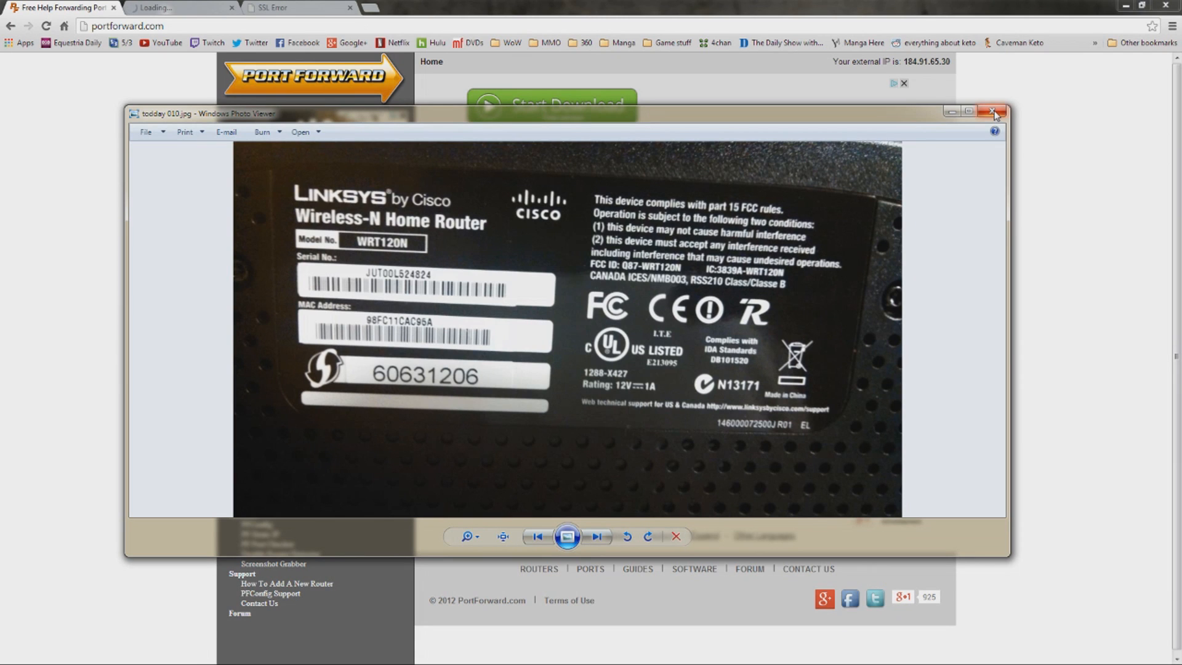
{"action": "left_click", "coordinate": [994, 111]}
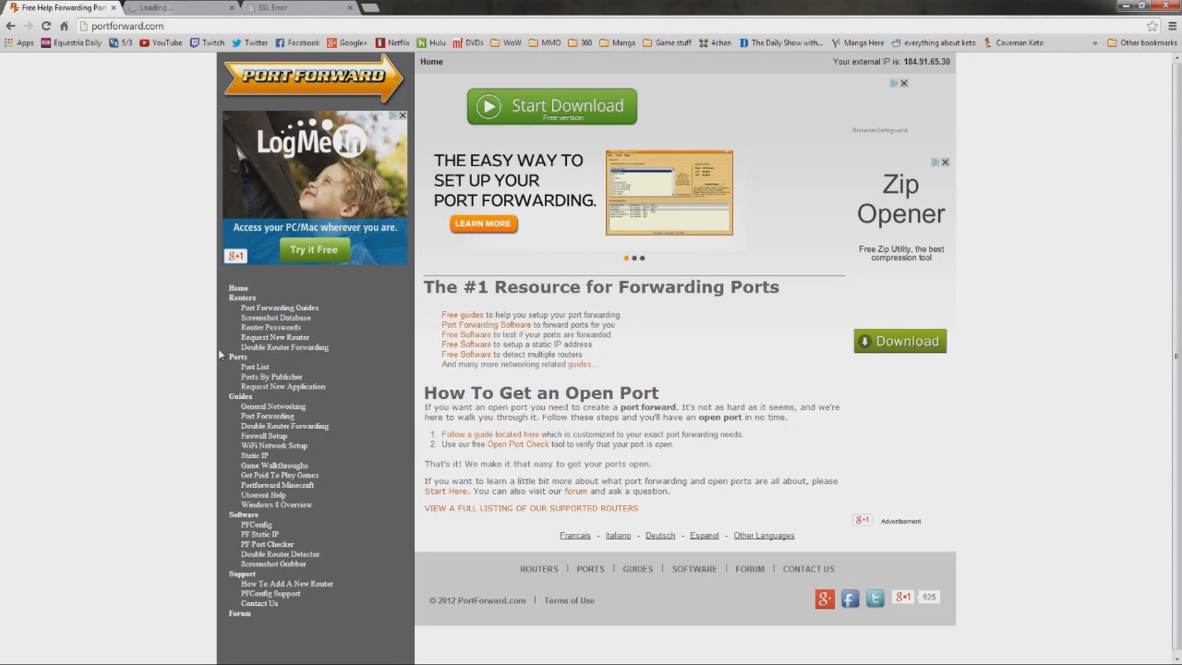
Open Port Forward's router manufacturer list and choose Linksys.
{"action": "left_click", "coordinate": [279, 310]}
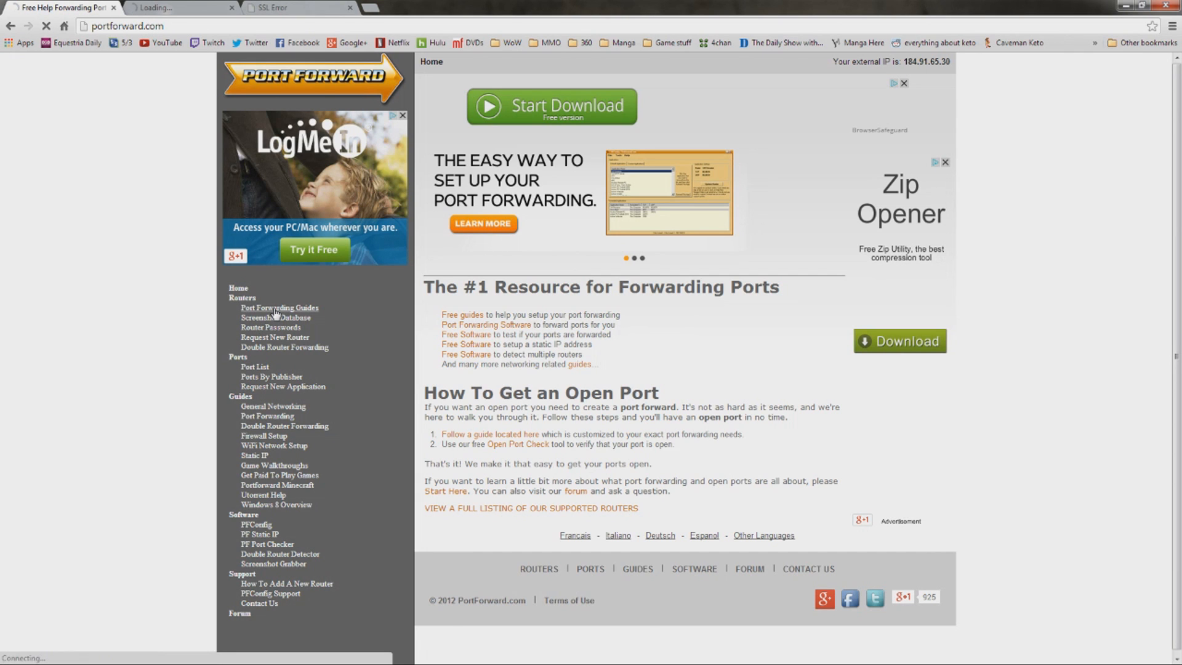
{"action": "left_click", "coordinate": [280, 307]}
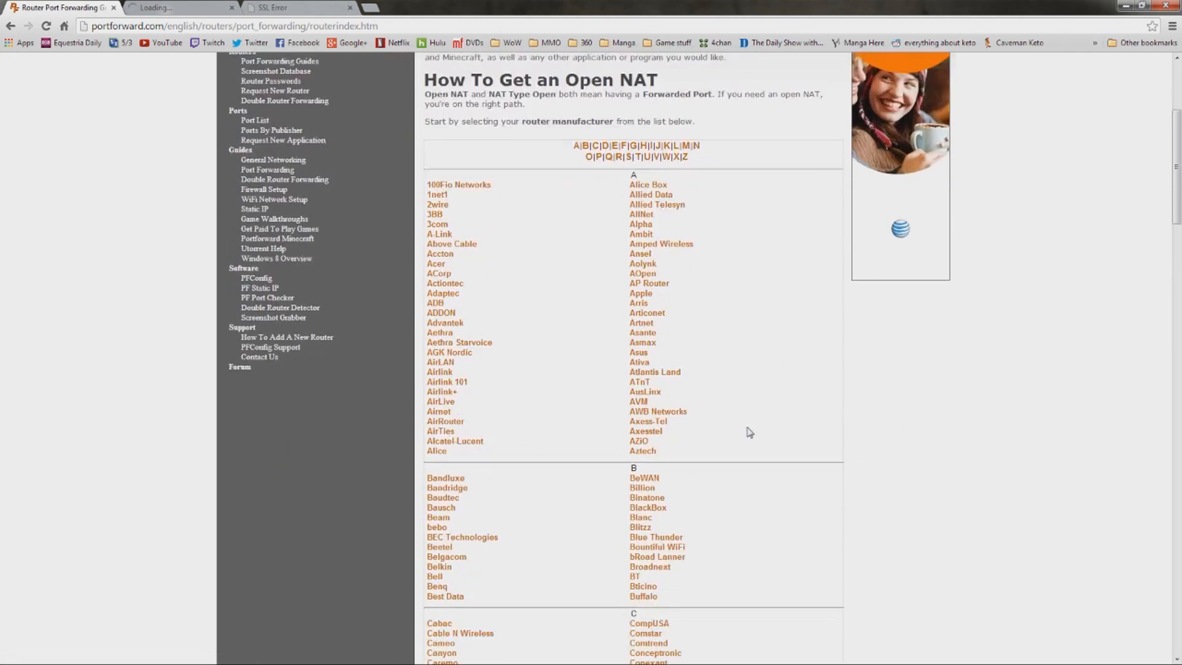
{"action": "scroll", "scroll_direction": "down", "scroll_amount": 3}
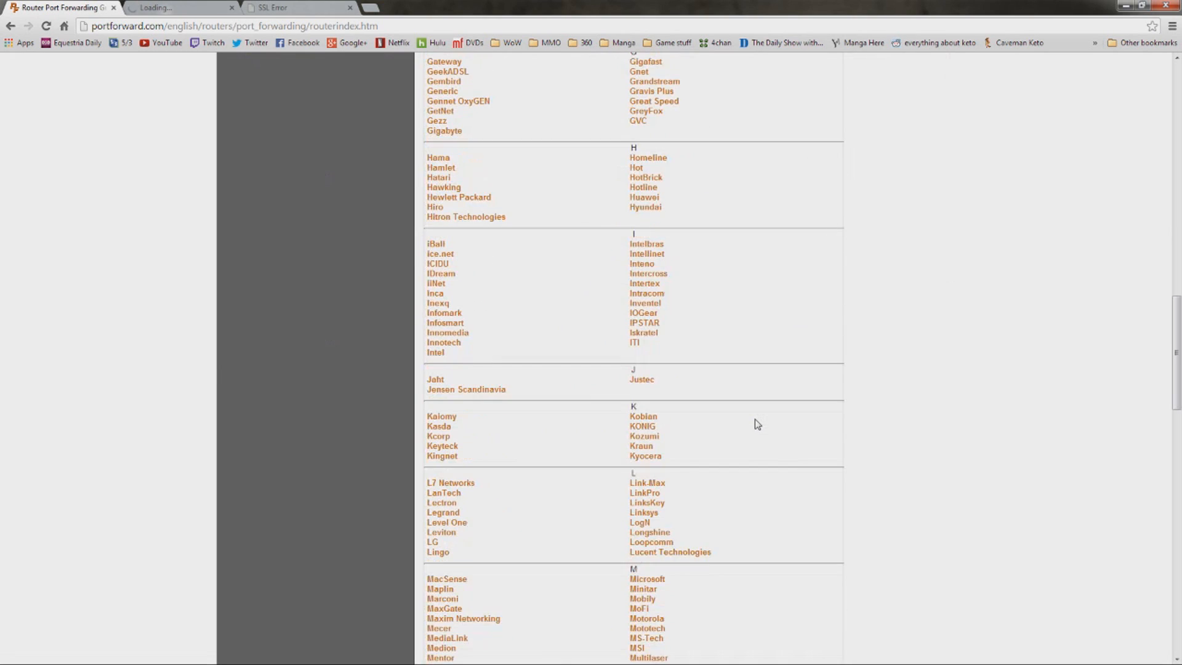
{"action": "scroll", "scroll_direction": "down", "scroll_amount": 3}
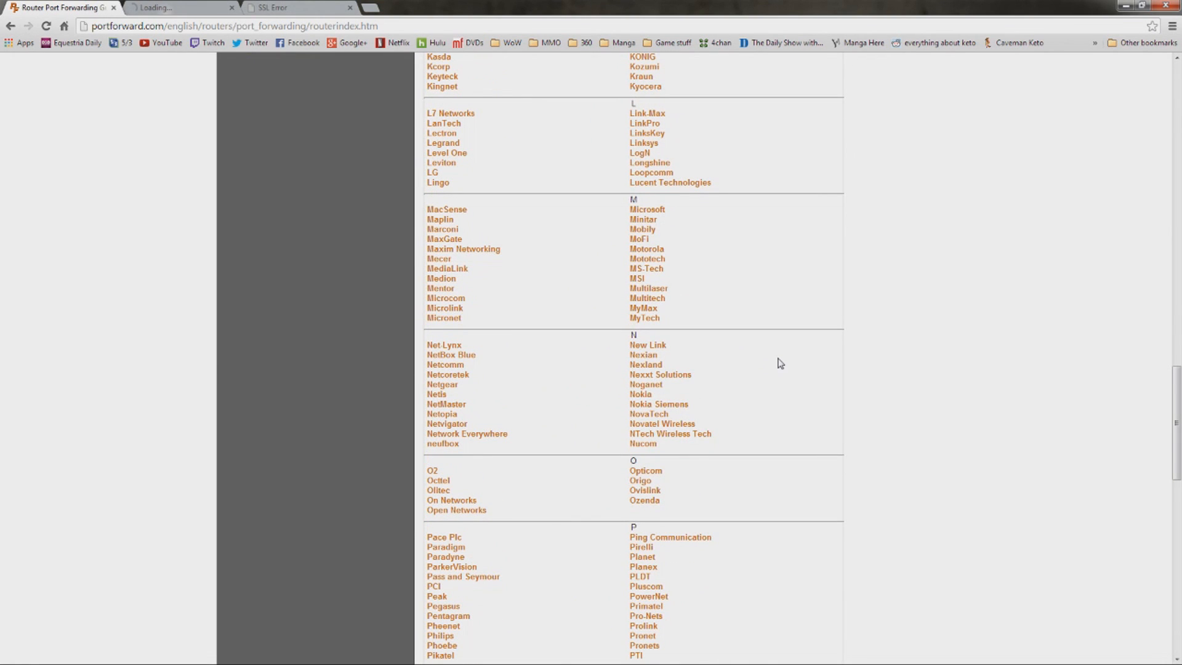
{"action": "scroll", "scroll_direction": "up", "scroll_amount": 3}
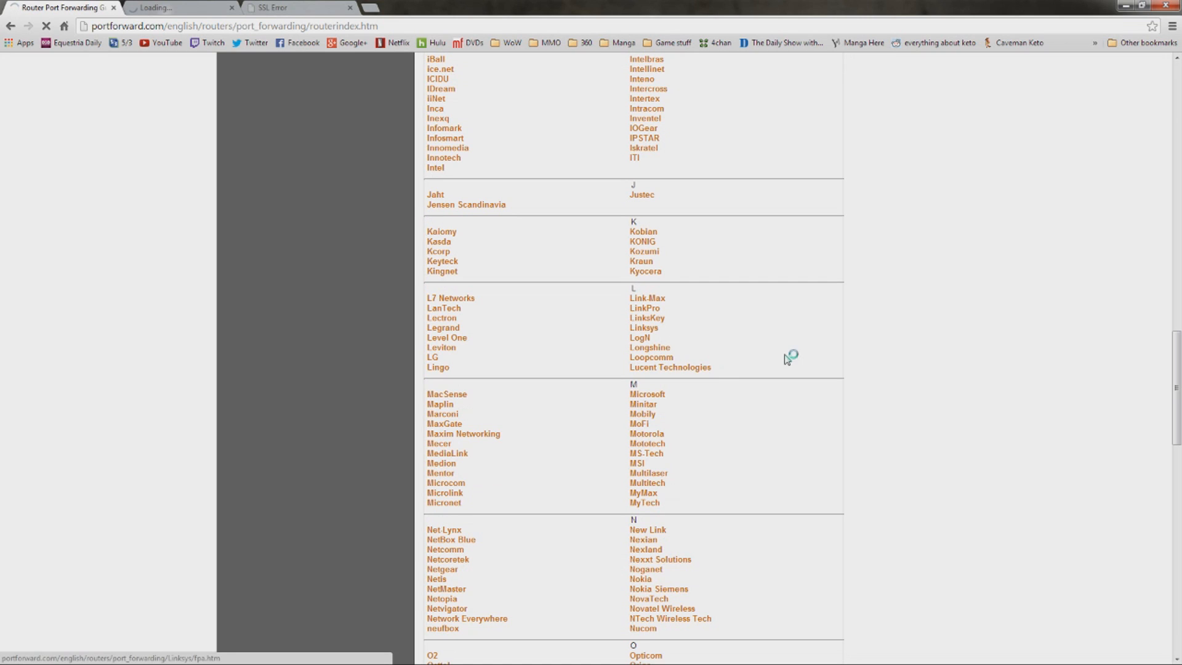
{"action": "left_click", "coordinate": [642, 327]}
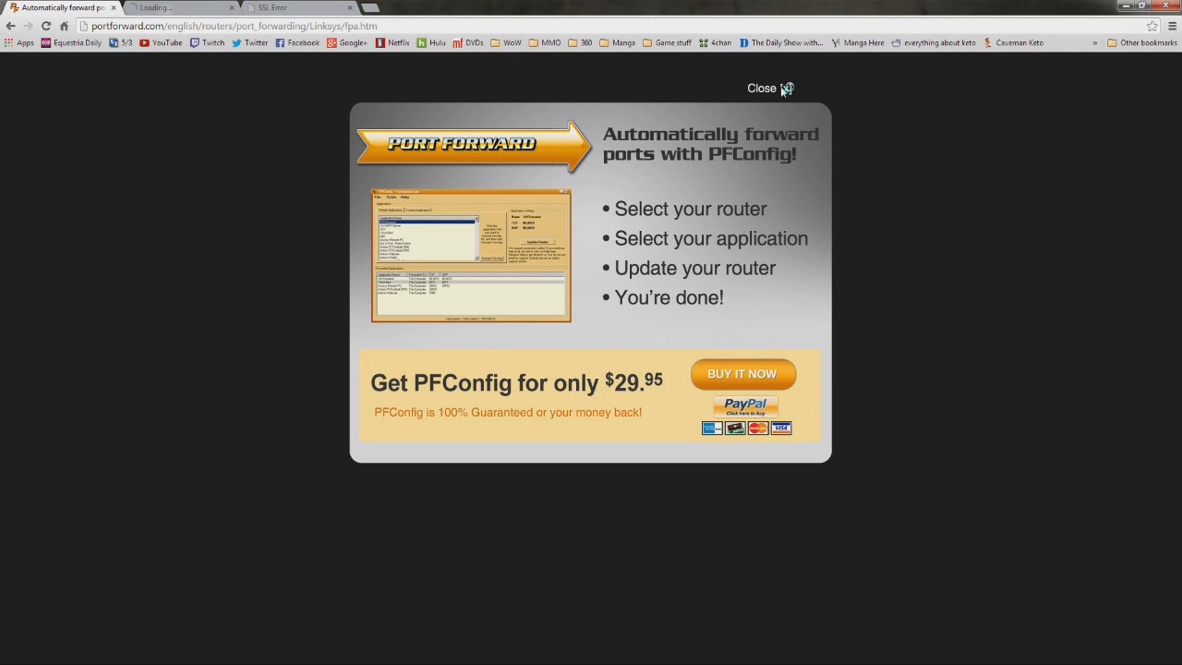
Dismiss the PFConfig popup, find 'wrt' on the page, and open the WRT120N guide.
{"action": "left_click", "coordinate": [761, 88]}
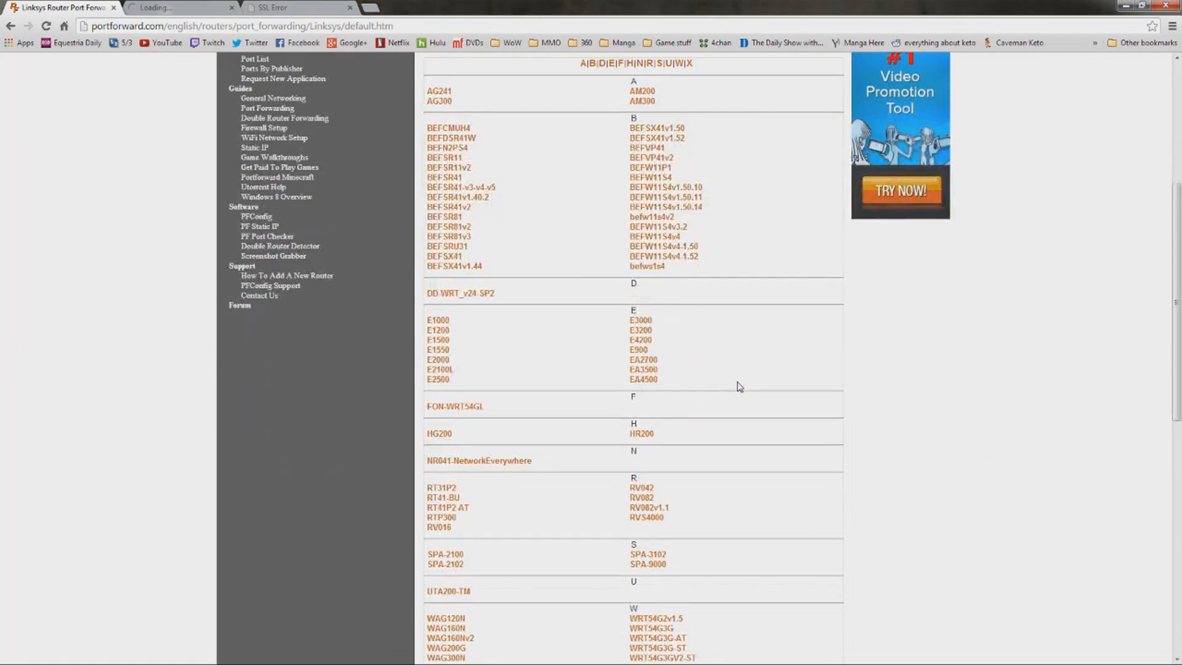
{"action": "key", "text": "ctrl+f"}
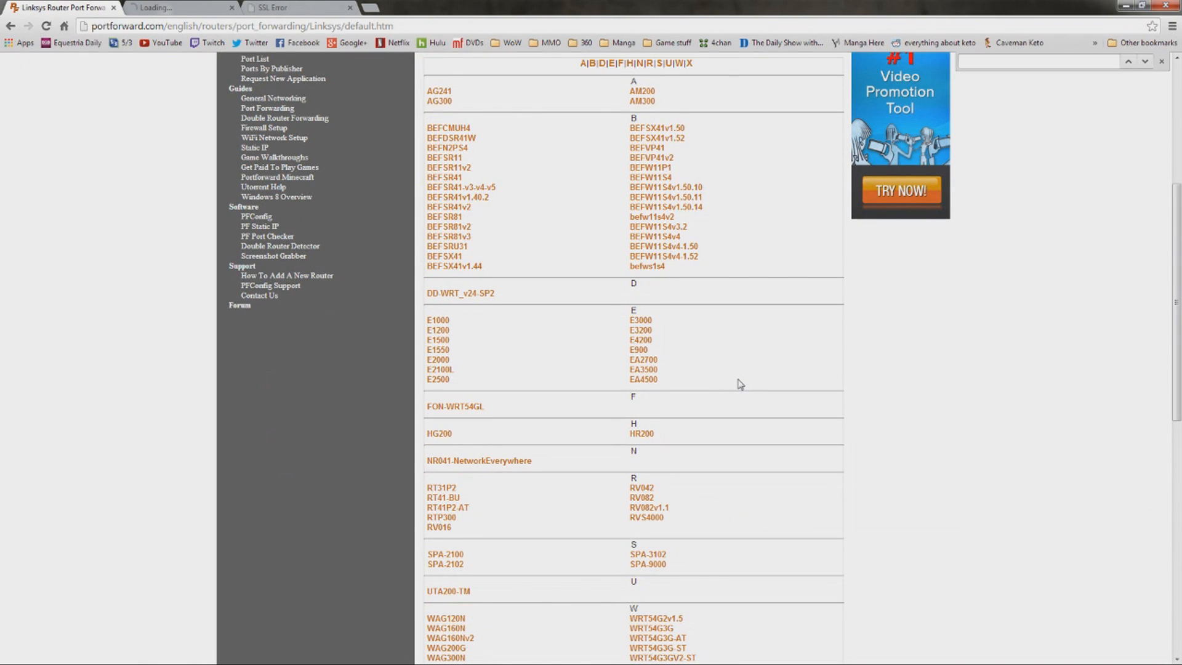
{"action": "type", "text": "wrt120"}
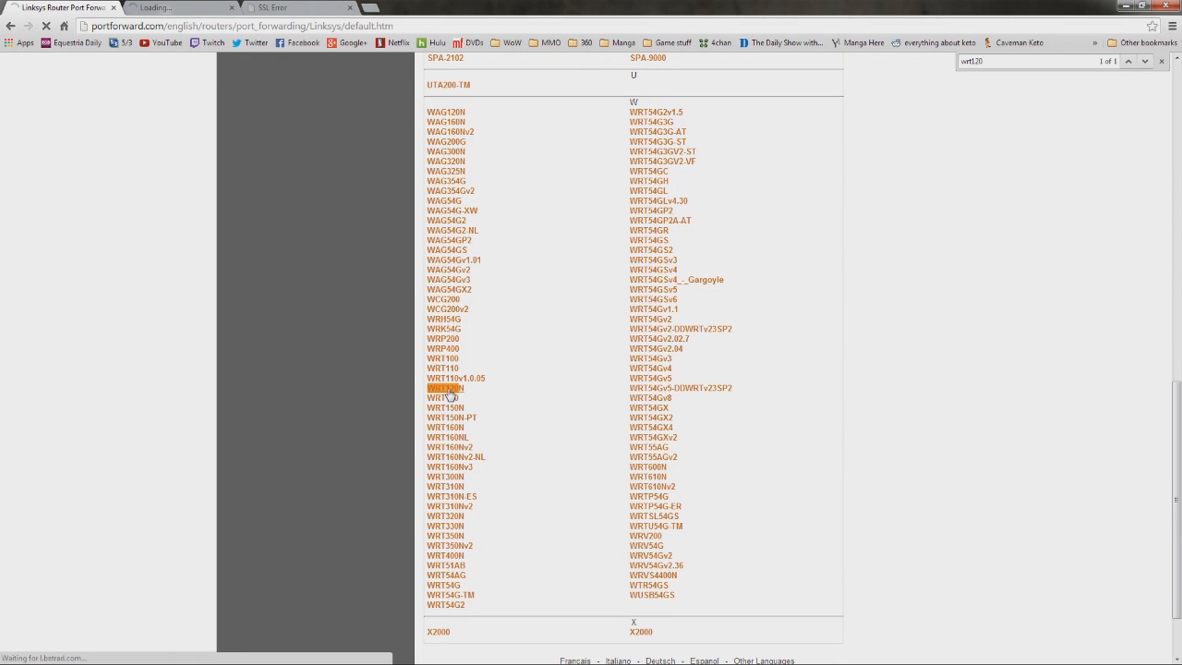
{"action": "left_click", "coordinate": [445, 387]}
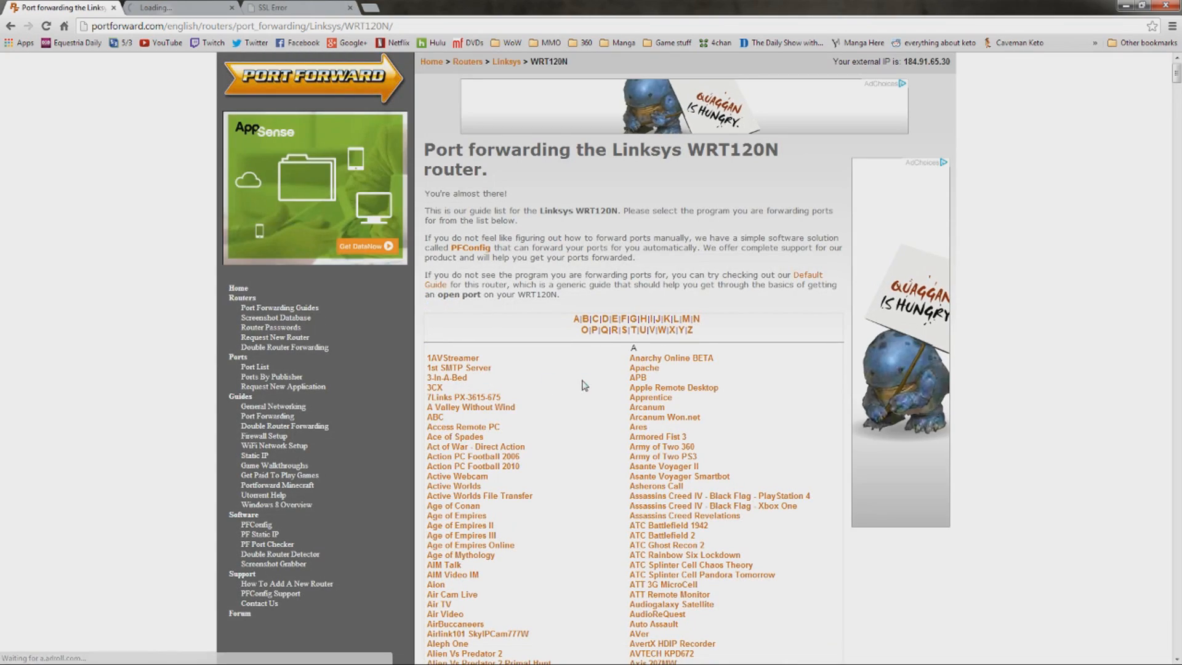
Open the WRT120N Terraria port forwarding guide and scroll through it.
{"action": "scroll", "scroll_direction": "down", "scroll_amount": 3}
{"action": "type", "text": "terra"}
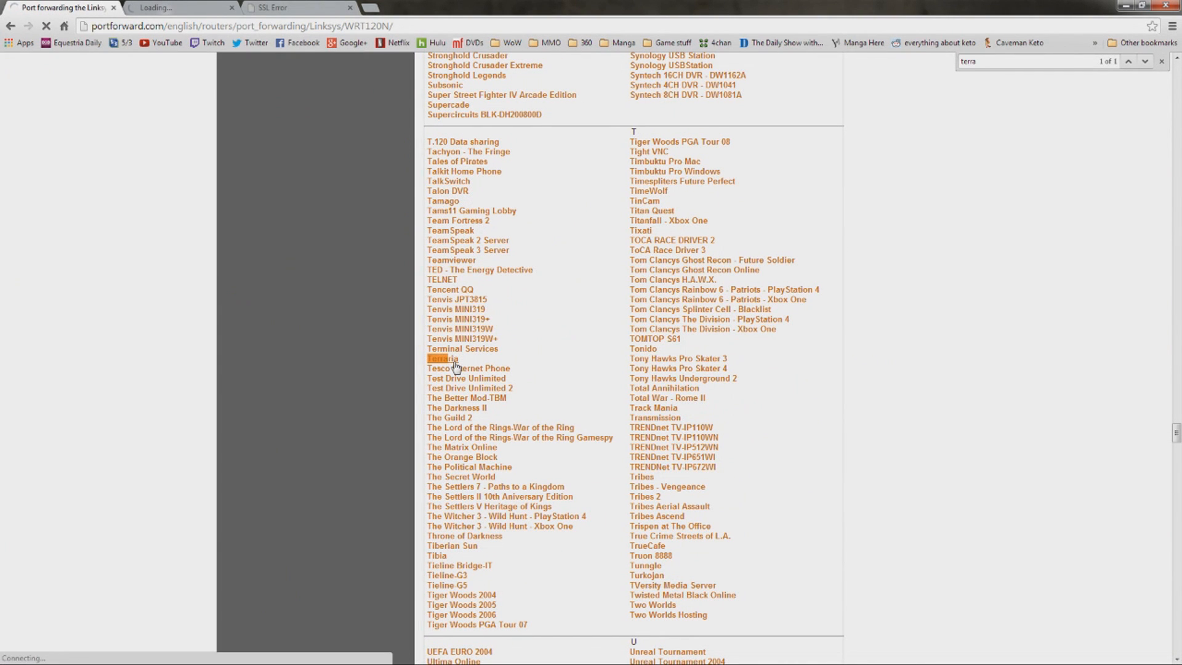
{"action": "left_click", "coordinate": [441, 358]}
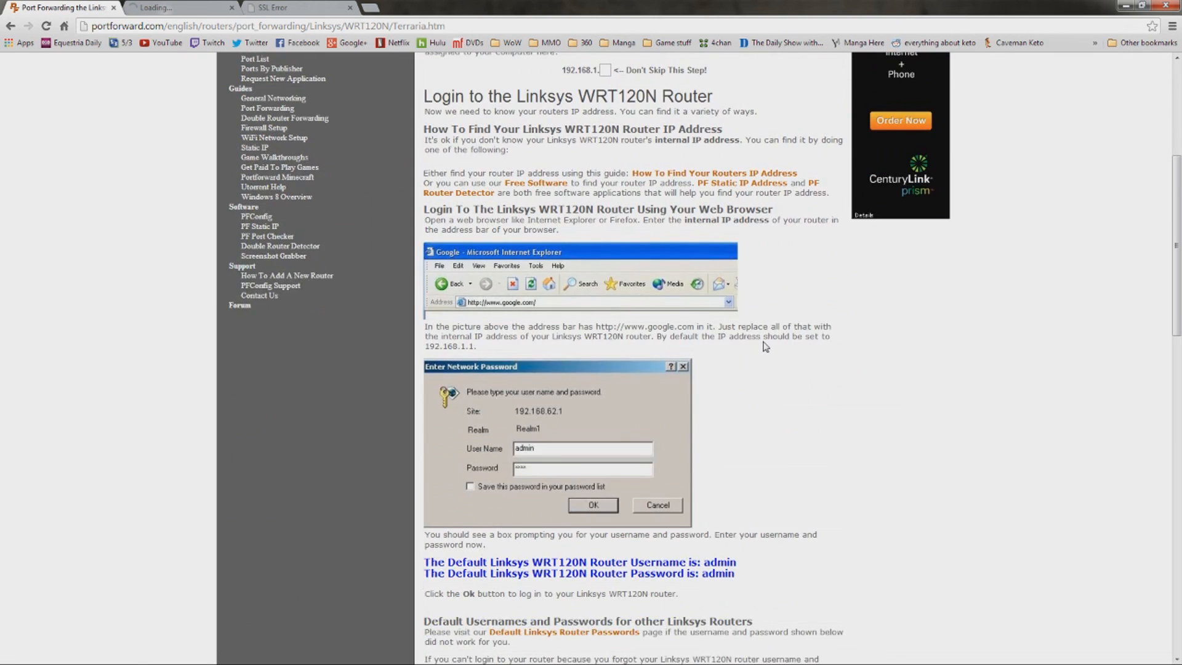
{"action": "scroll", "scroll_direction": "down", "scroll_amount": 3}
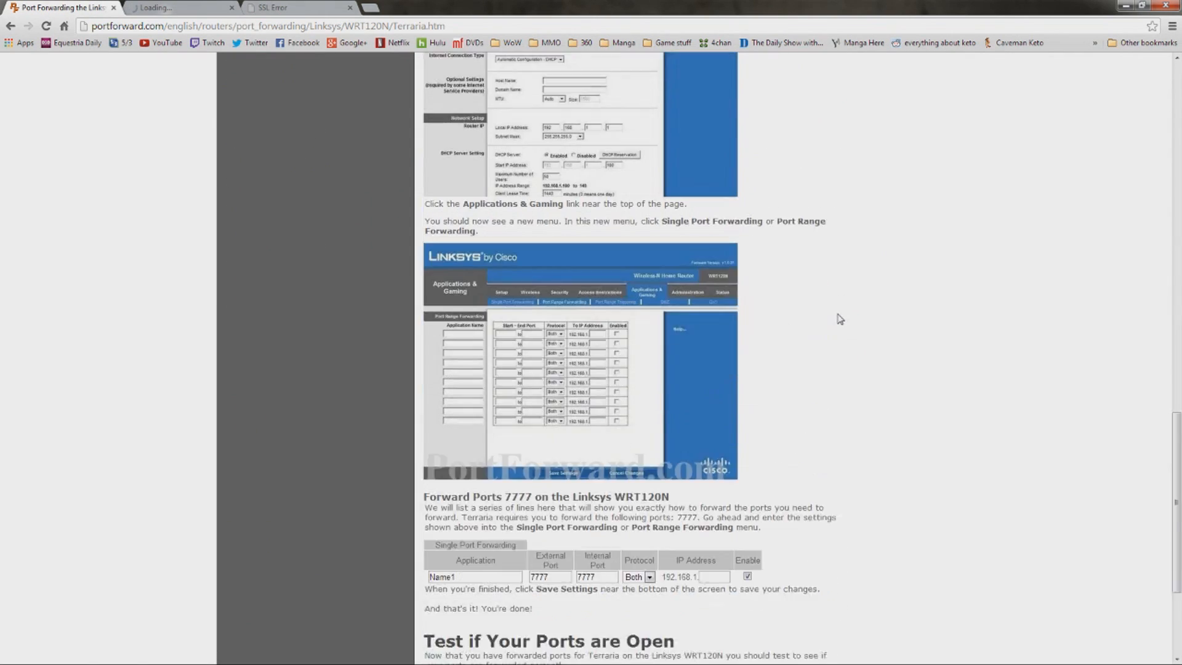
{"action": "scroll", "scroll_direction": "down", "scroll_amount": 3}
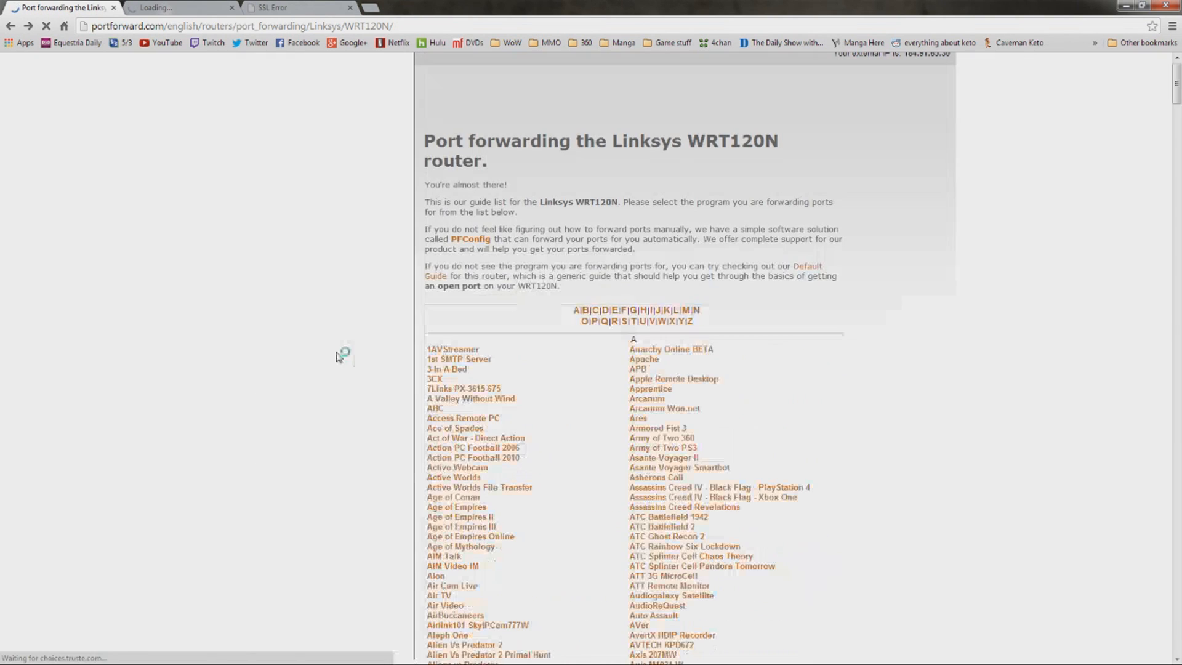
{"action": "scroll", "scroll_direction": "down", "scroll_amount": 3}
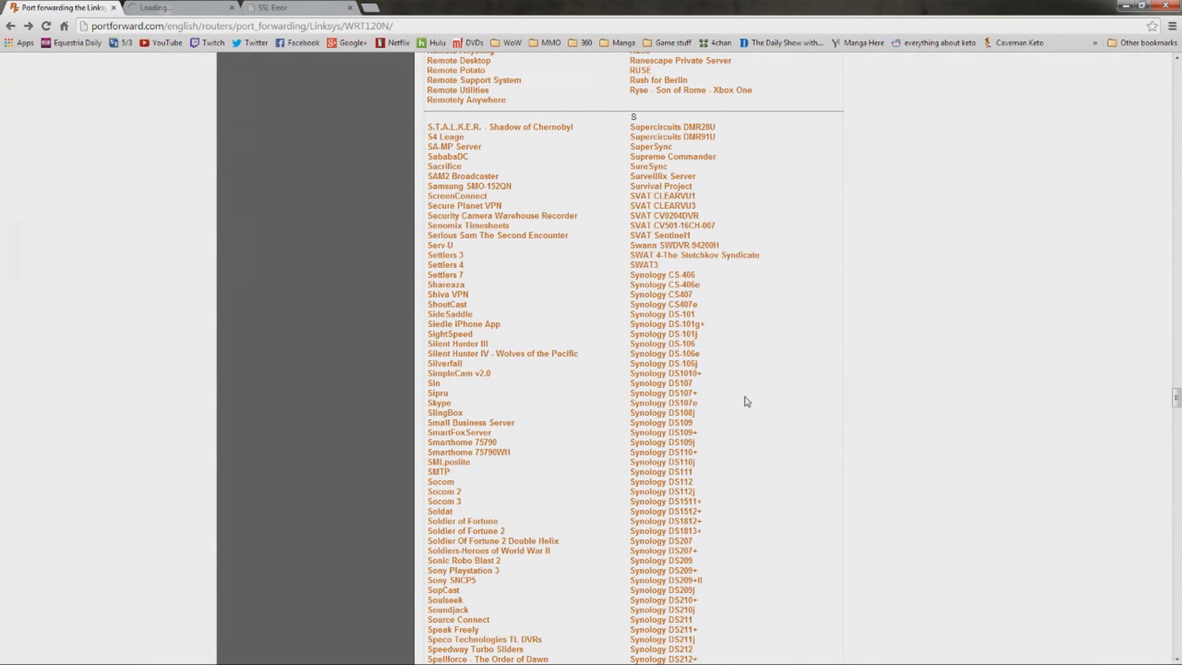
{"action": "mouse_move", "coordinate": [328, 268]}
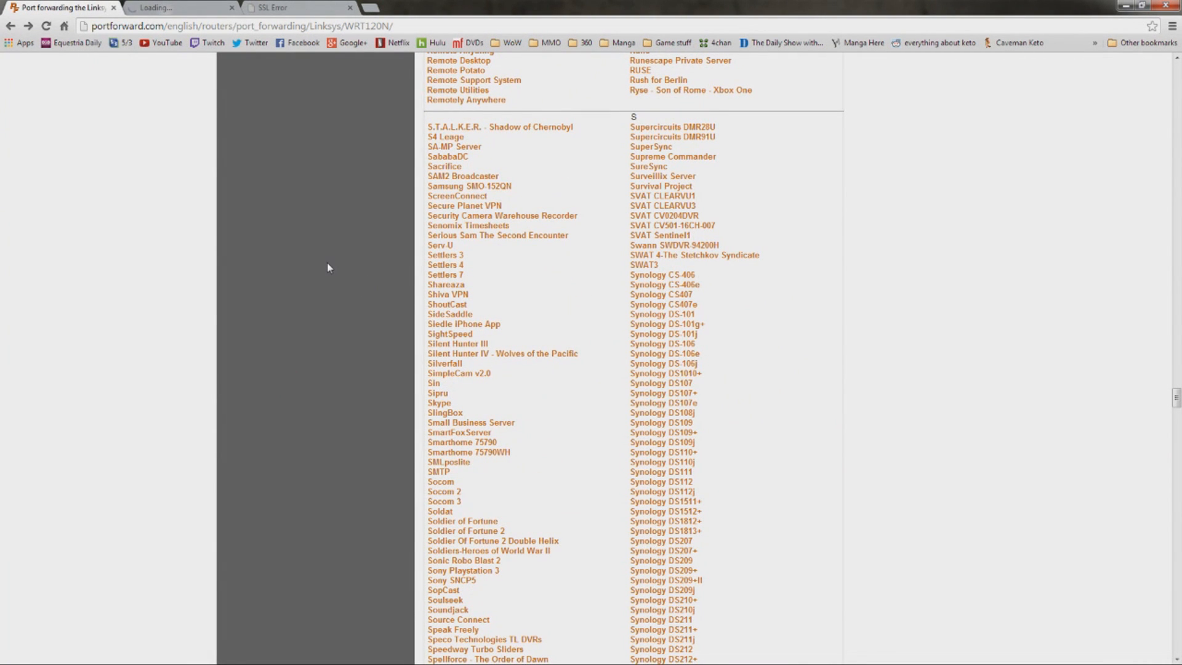
{"action": "mouse_move", "coordinate": [349, 251]}
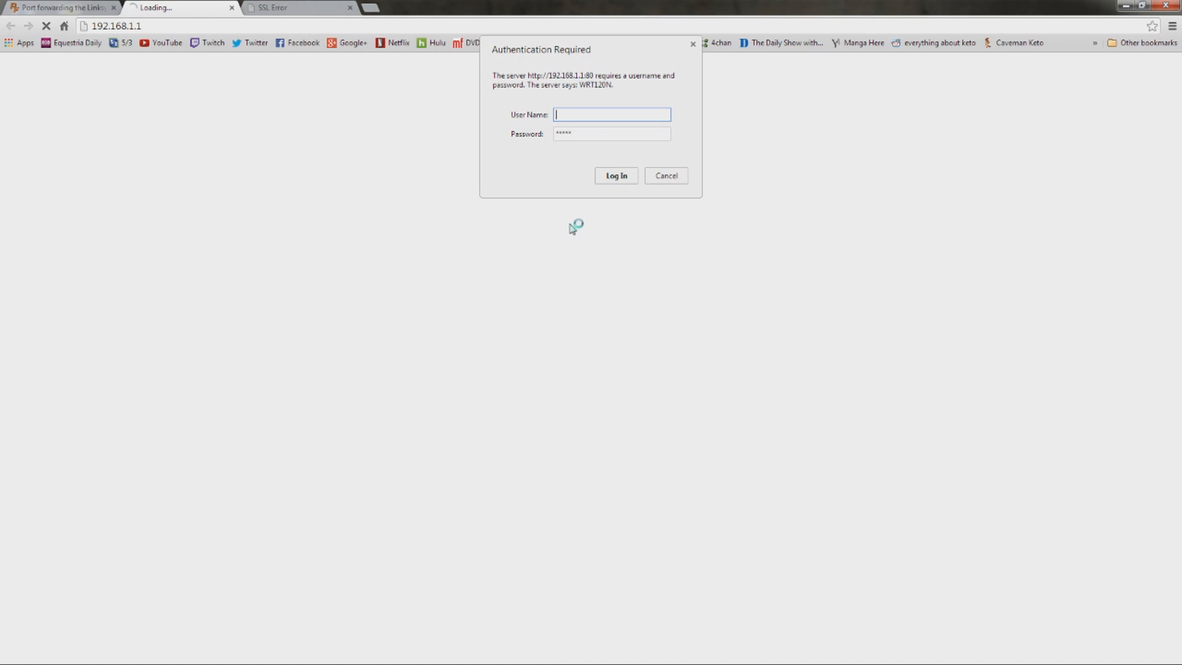
{"action": "left_click", "coordinate": [610, 134]}
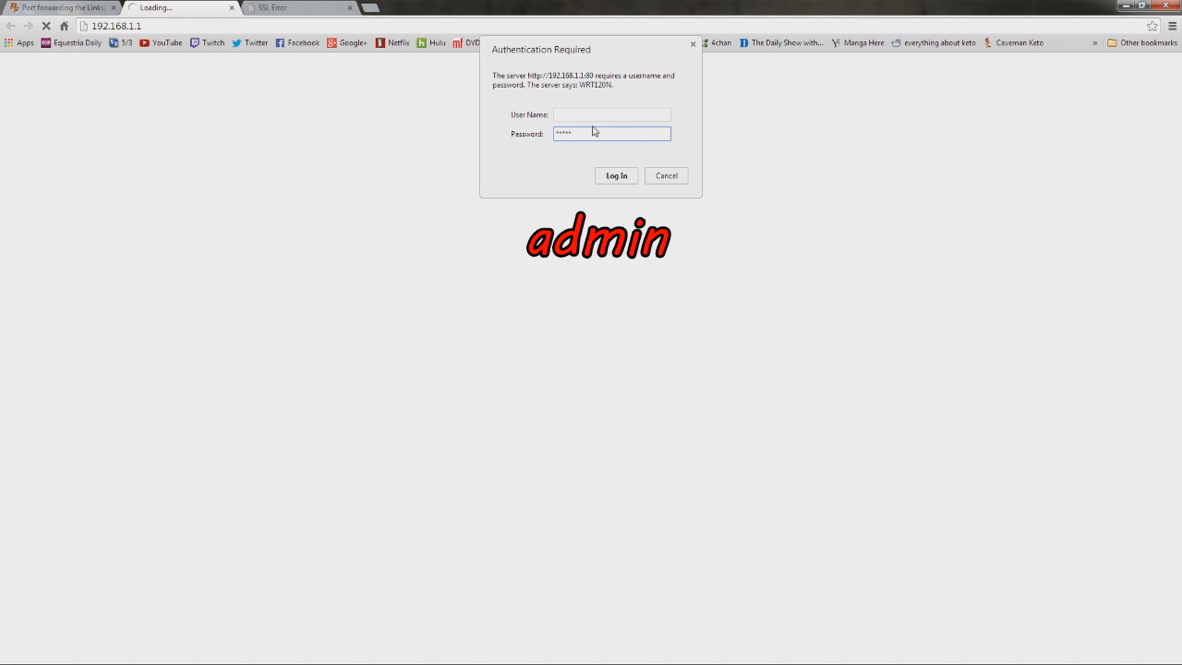
{"action": "left_click", "coordinate": [615, 175]}
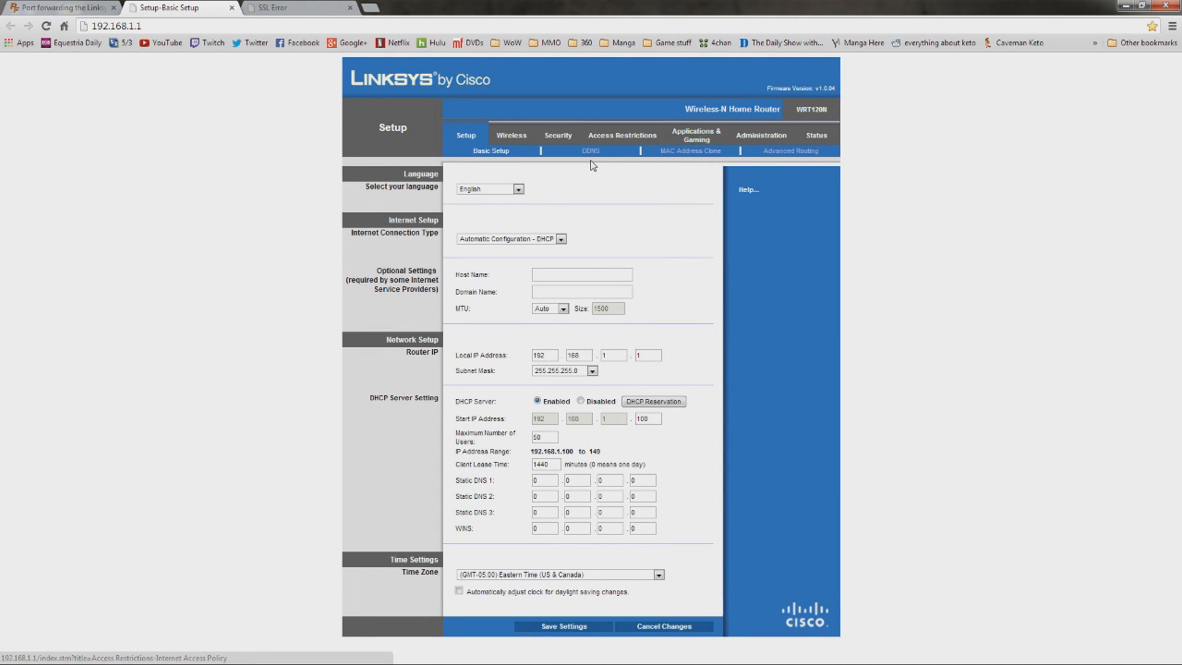
{"action": "mouse_move", "coordinate": [695, 139]}
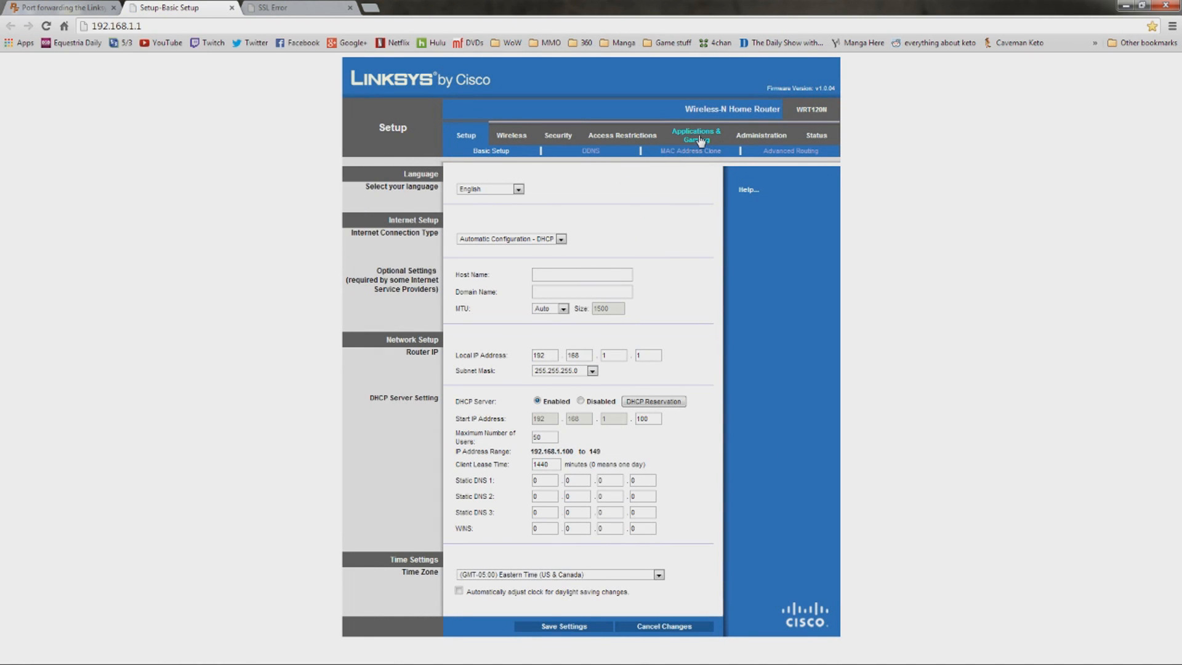
{"action": "left_click", "coordinate": [695, 136]}
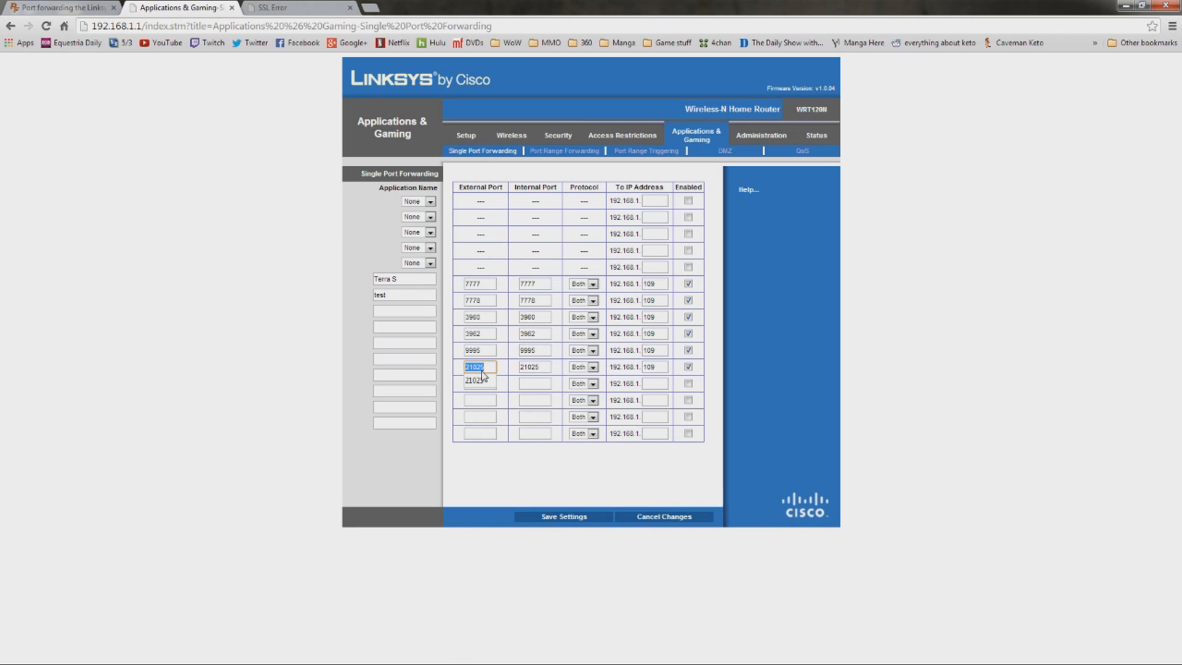
Finish the Linksys 21025 rule with its internal port and protocol Both, then go to 192.168.0.1.
{"action": "left_click", "coordinate": [534, 366]}
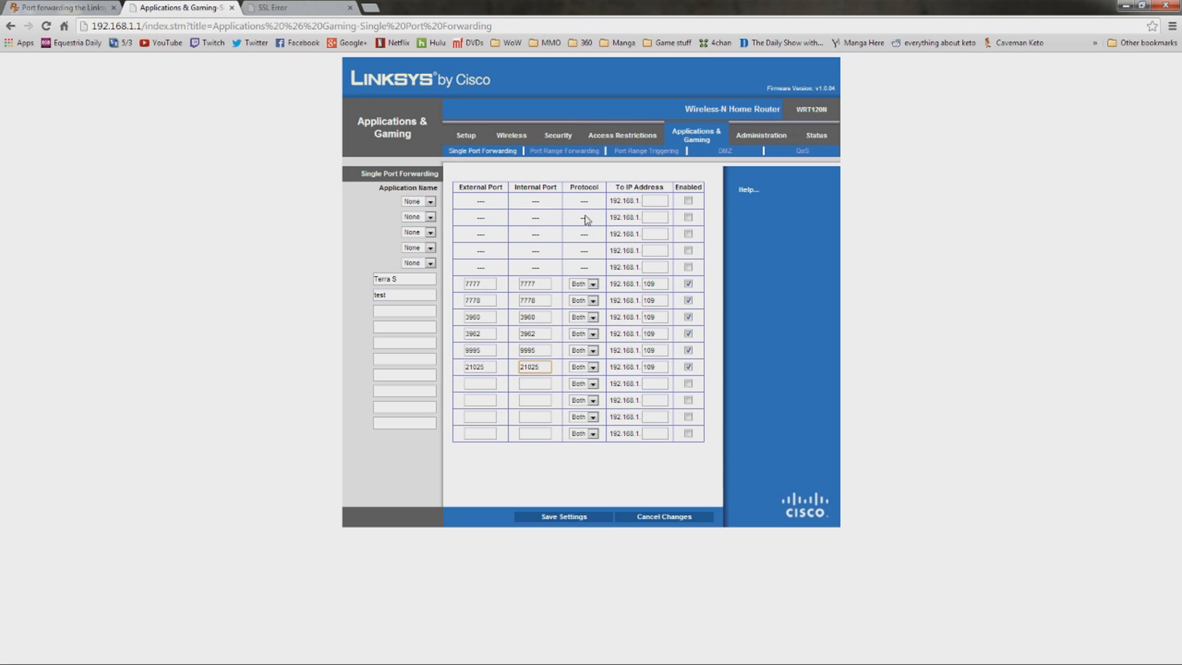
{"action": "left_click", "coordinate": [592, 383]}
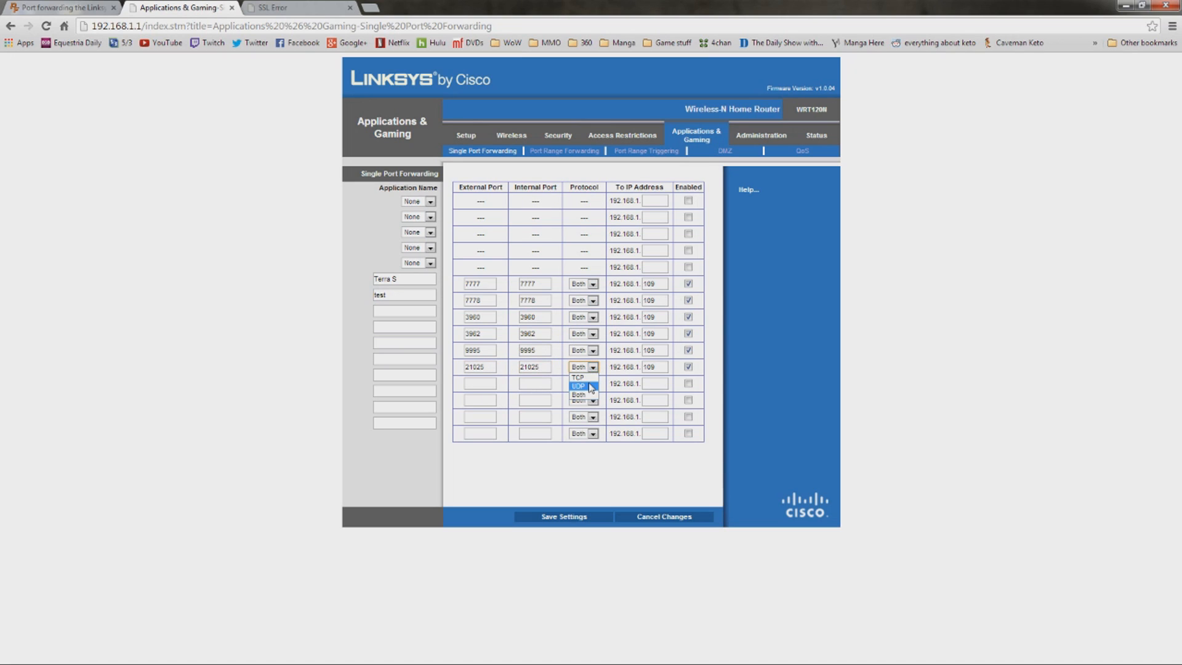
{"action": "left_click", "coordinate": [581, 399]}
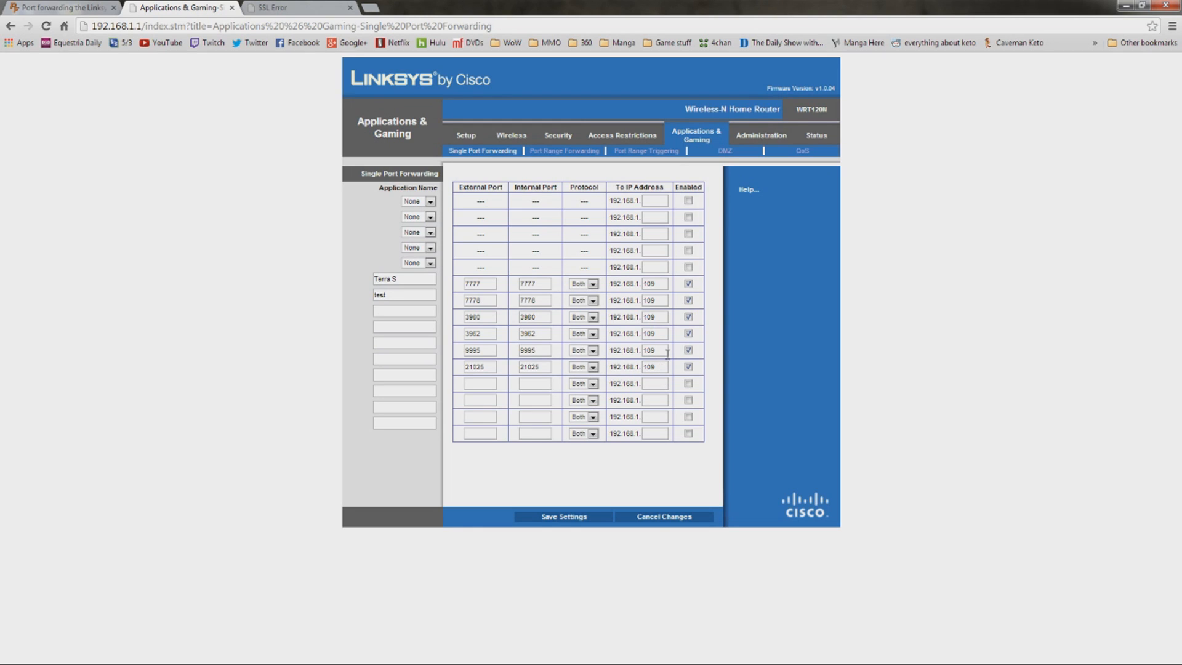
{"action": "left_click", "coordinate": [654, 367]}
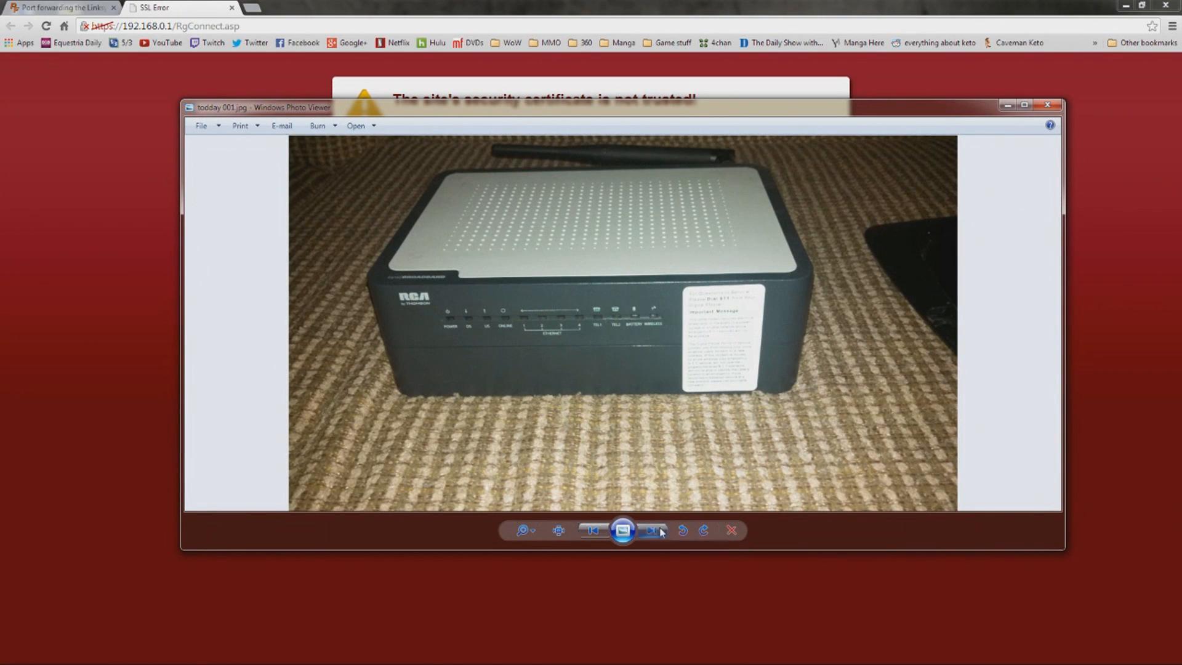
Find the RCA Thomson_DCW725 port forwarding guide on PortForward.com, dismissing the PFConfig ad.
{"action": "left_click", "coordinate": [651, 530]}
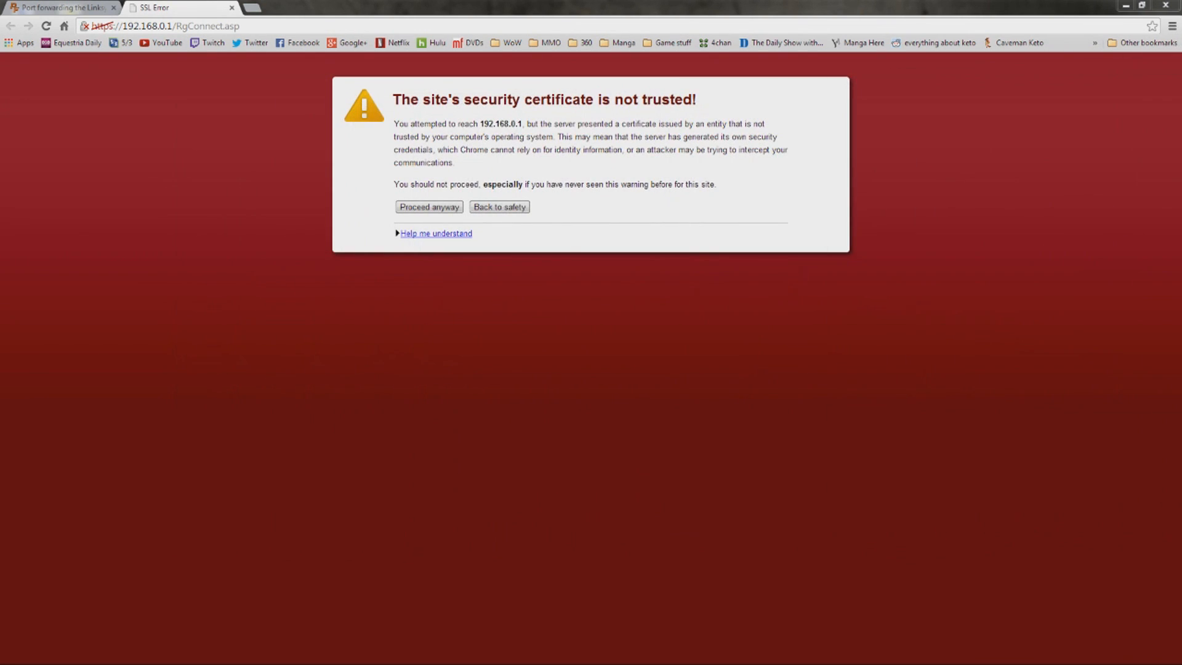
{"action": "left_click", "coordinate": [61, 8]}
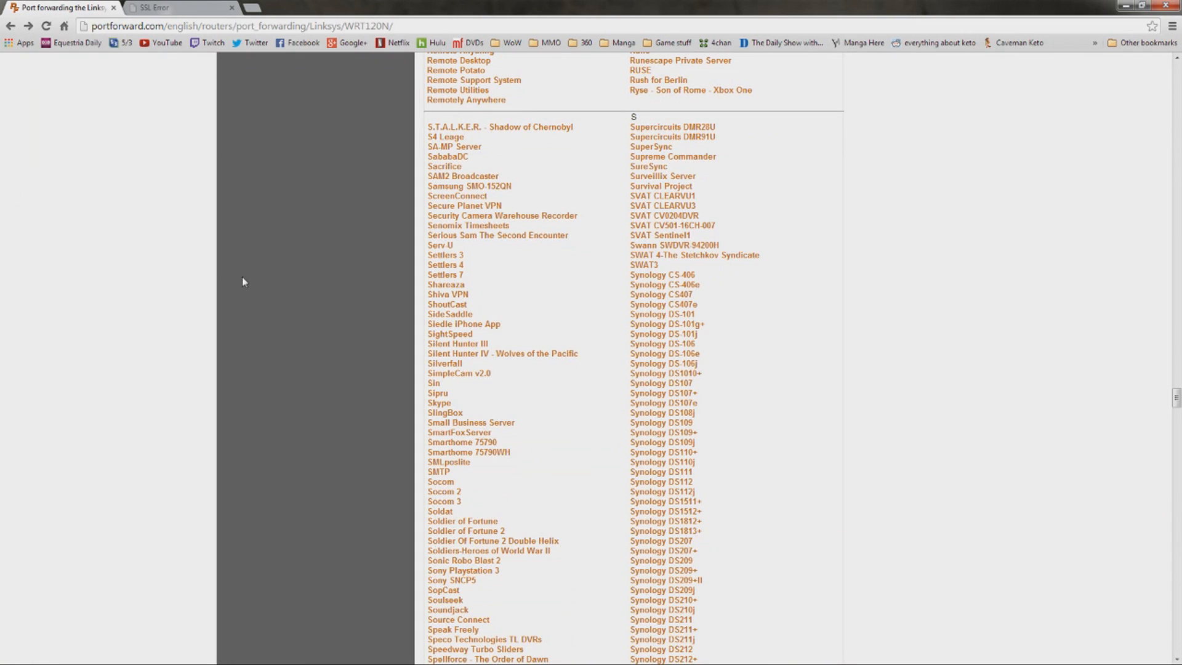
{"action": "mouse_move", "coordinate": [271, 275]}
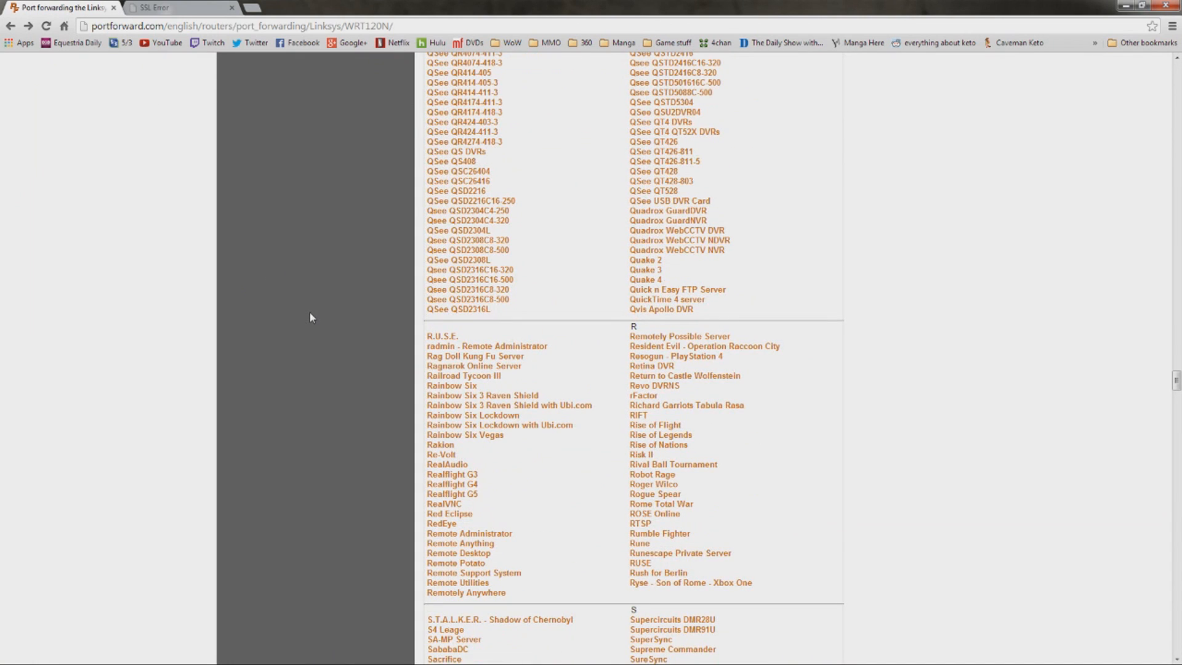
{"action": "type", "text": "rec"}
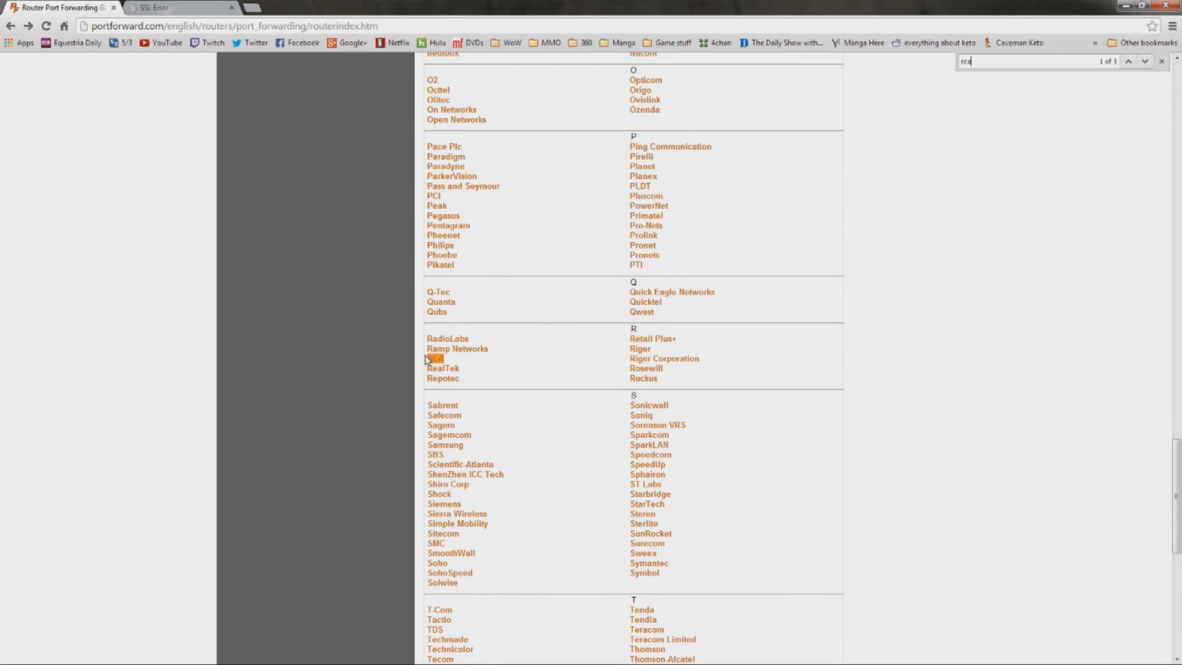
{"action": "left_click", "coordinate": [434, 359]}
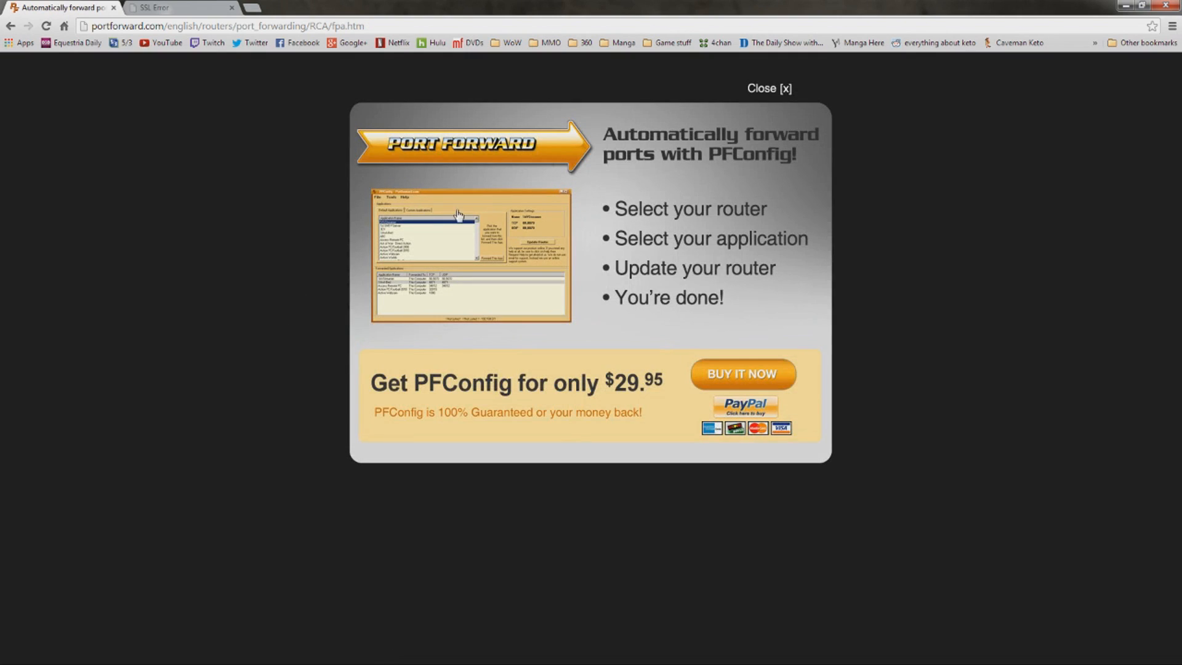
{"action": "left_click", "coordinate": [769, 88]}
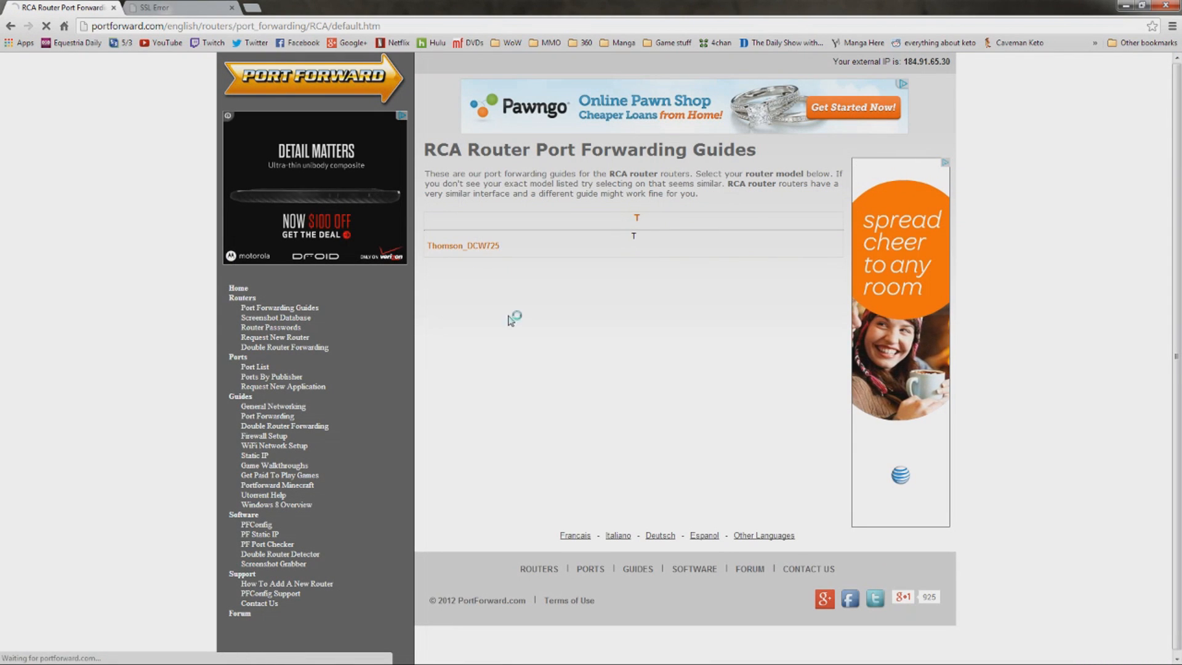
{"action": "left_click", "coordinate": [463, 245]}
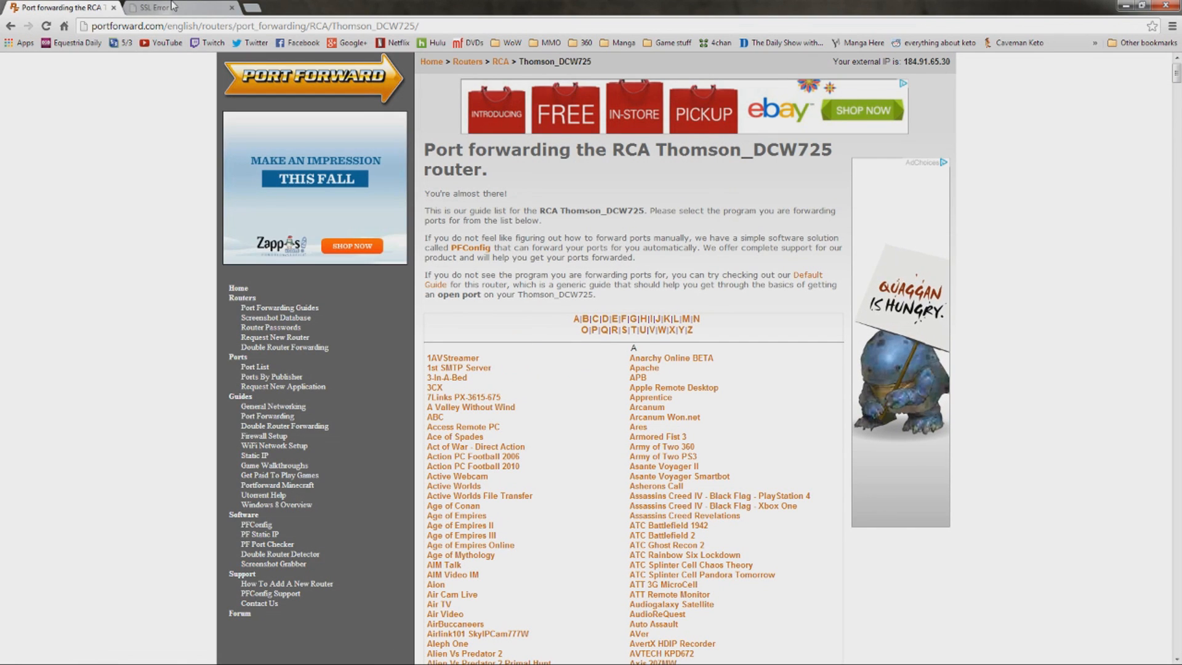
Pass the 192.168.0.1 certificate warning, log in, and view the Forwarding rules.
{"action": "left_click", "coordinate": [179, 8]}
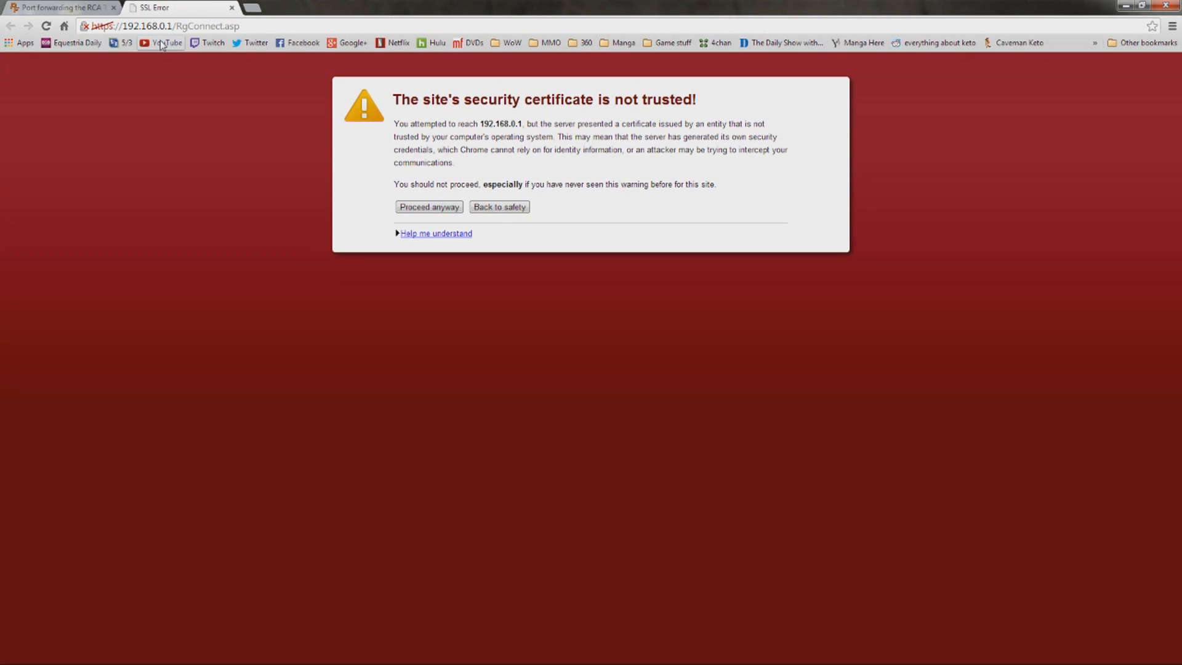
{"action": "double_click", "coordinate": [149, 26]}
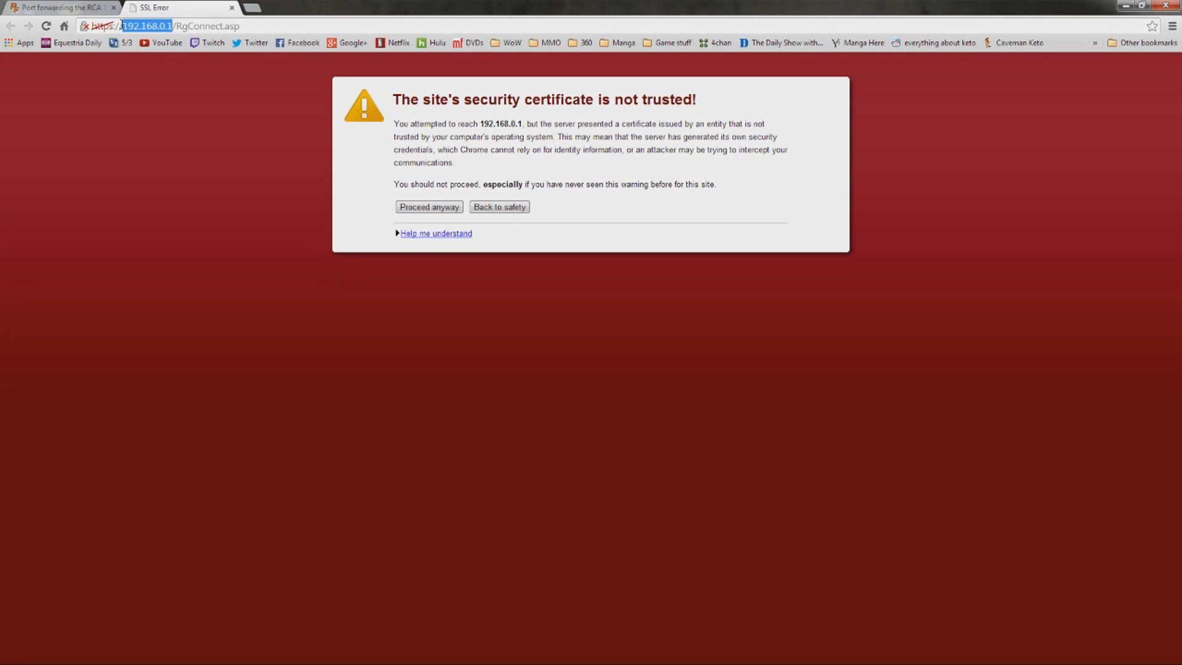
{"action": "mouse_move", "coordinate": [135, 134]}
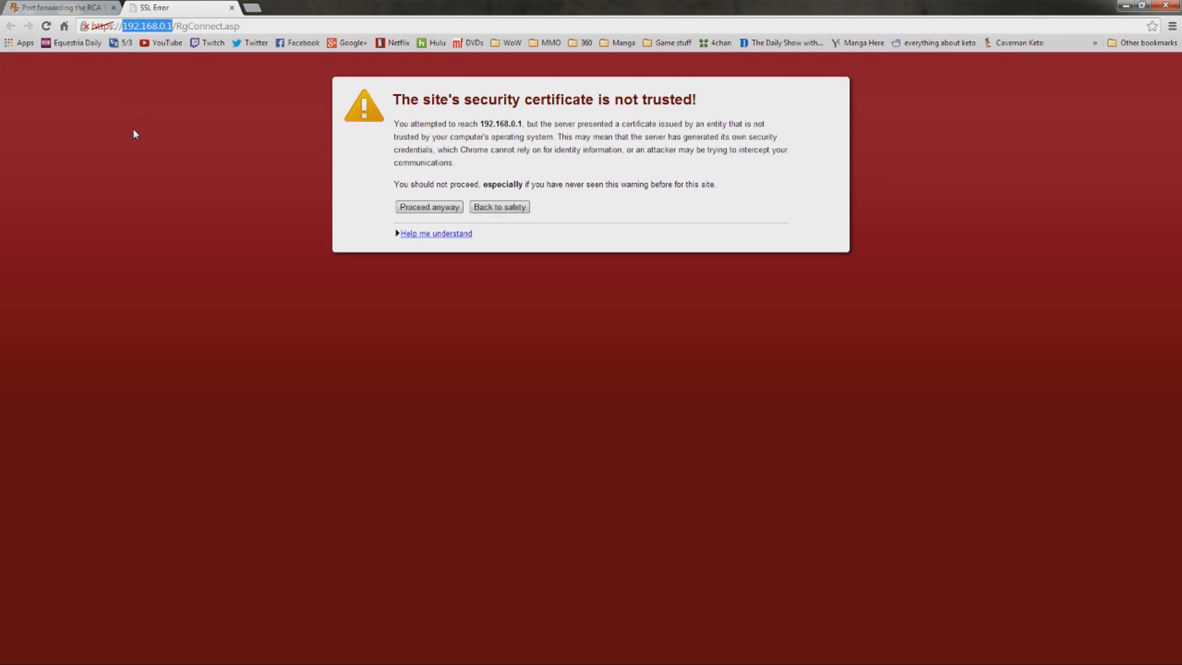
{"action": "mouse_move", "coordinate": [803, 282]}
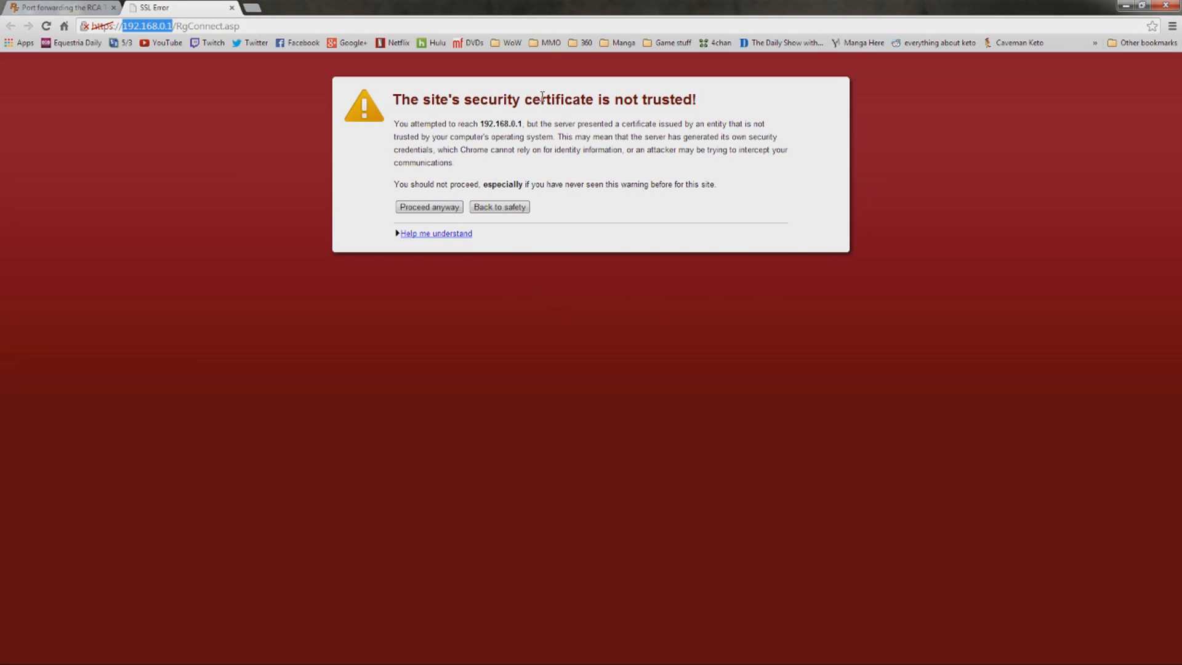
{"action": "mouse_move", "coordinate": [533, 325]}
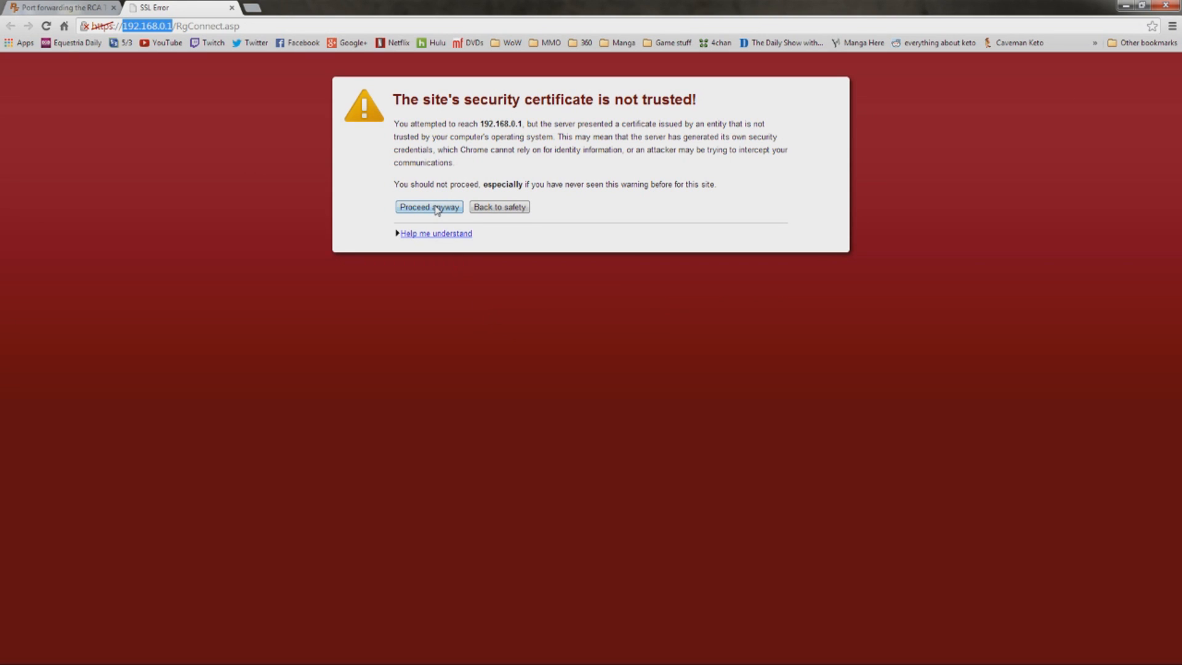
{"action": "left_click", "coordinate": [429, 207]}
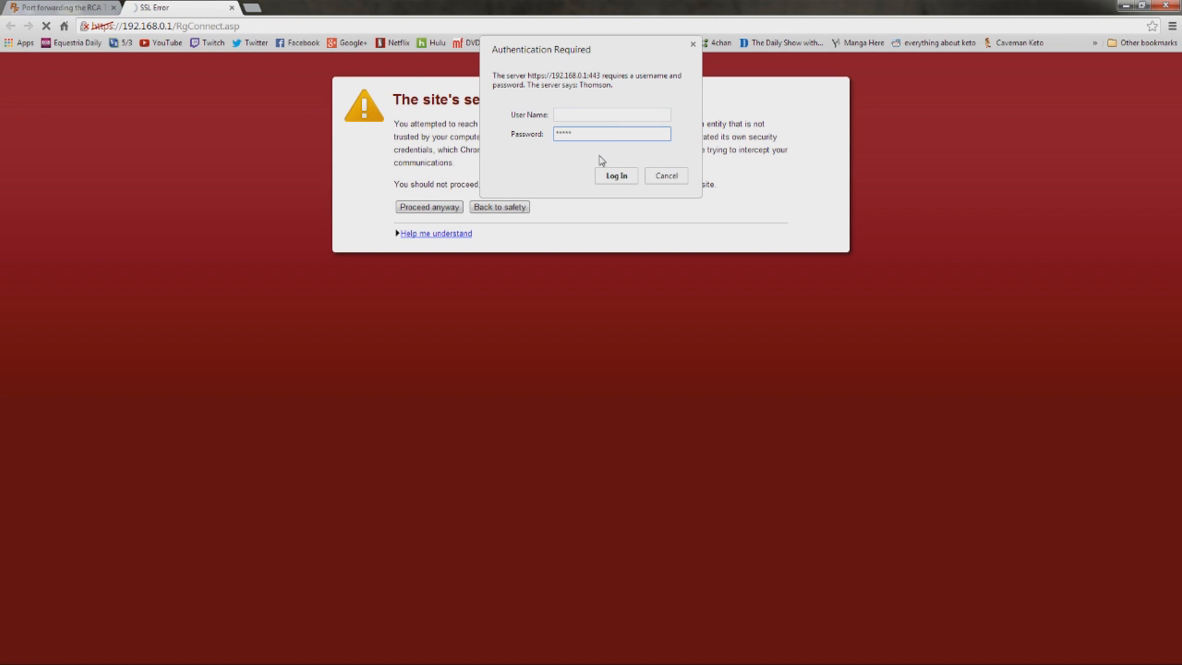
{"action": "mouse_move", "coordinate": [628, 178]}
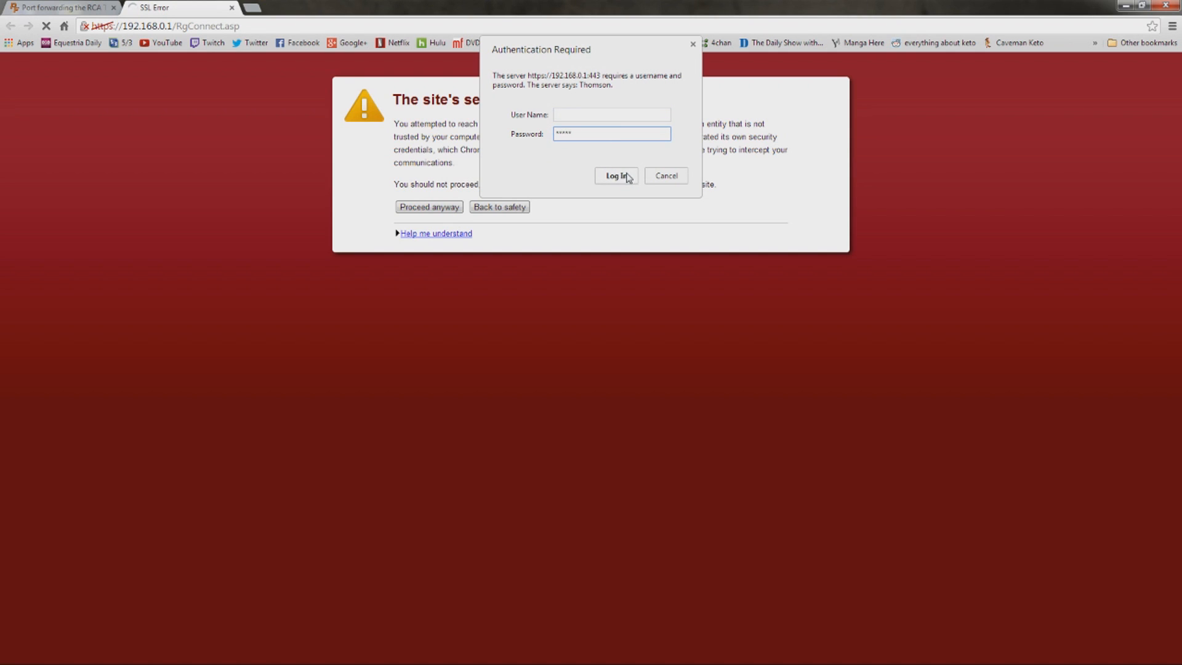
{"action": "left_click", "coordinate": [615, 176]}
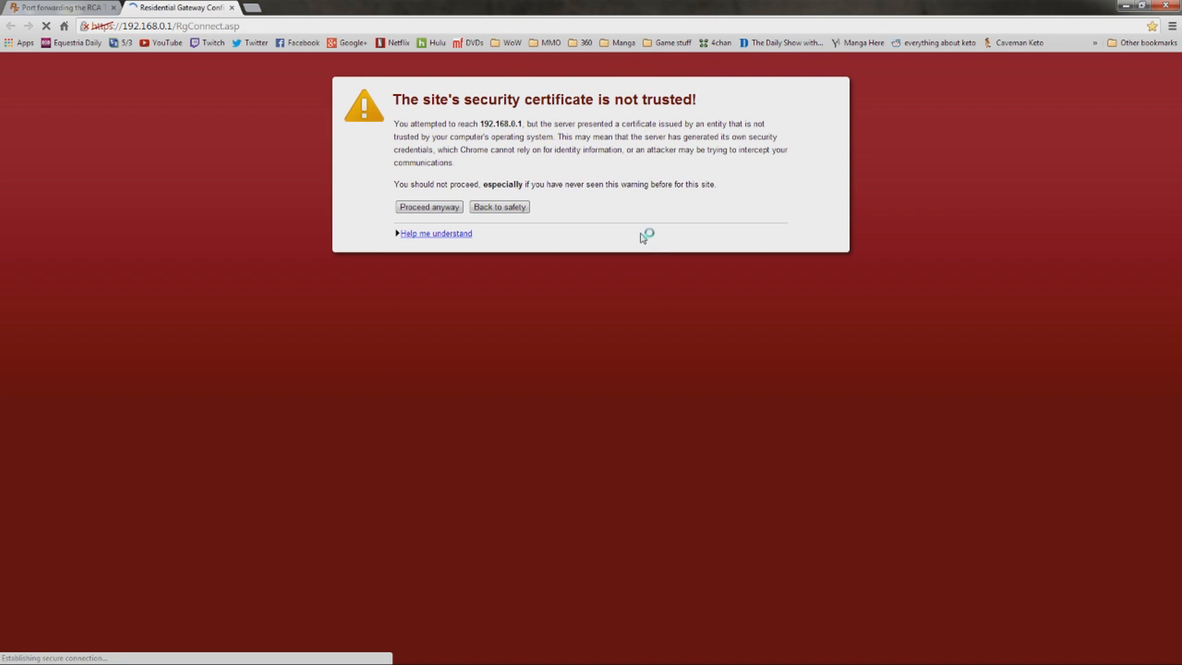
{"action": "left_click", "coordinate": [429, 206]}
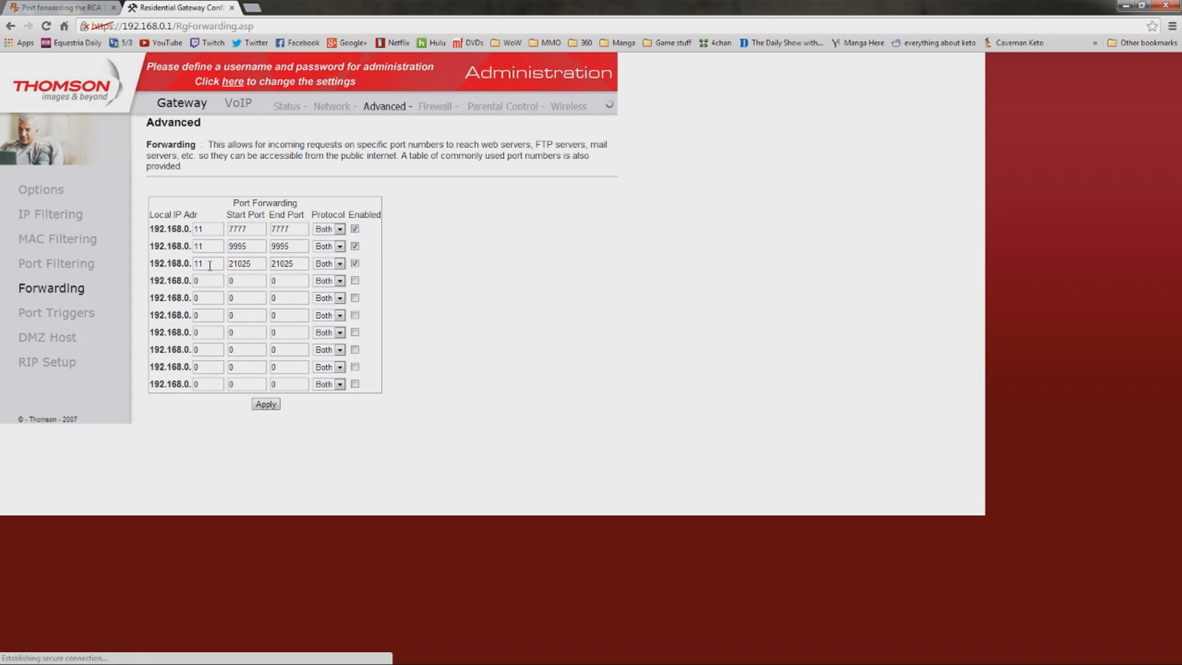
Change the 21025 rule's IP ending to 11 and open the Network LAN page.
{"action": "double_click", "coordinate": [207, 263]}
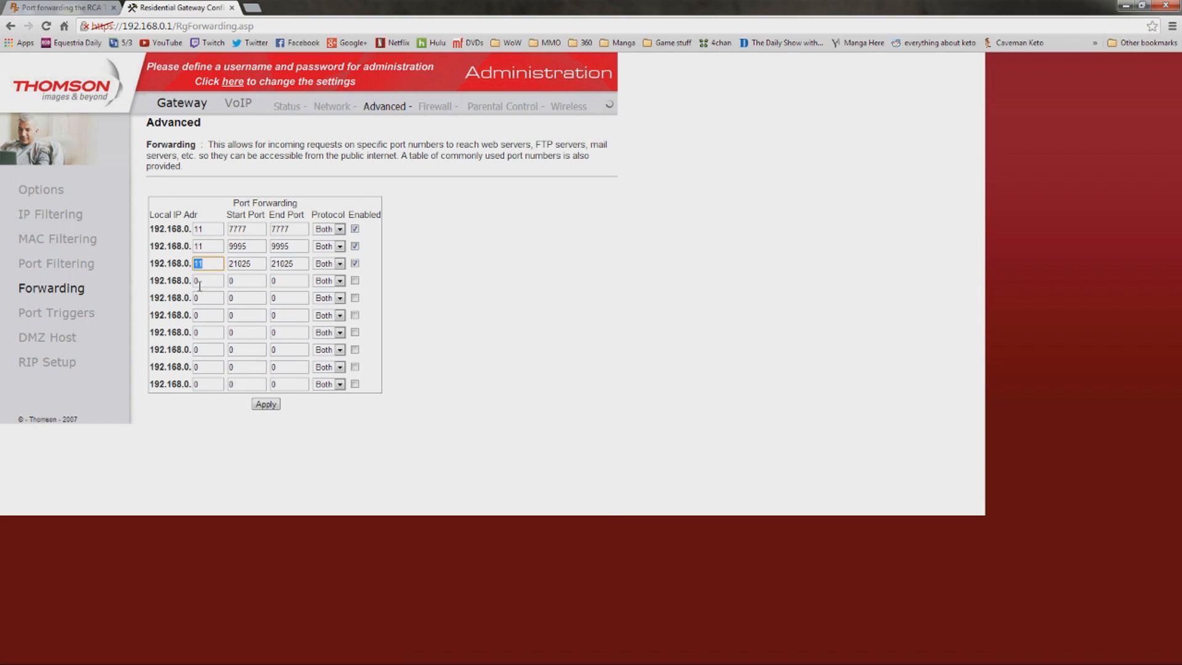
{"action": "type", "text": "11"}
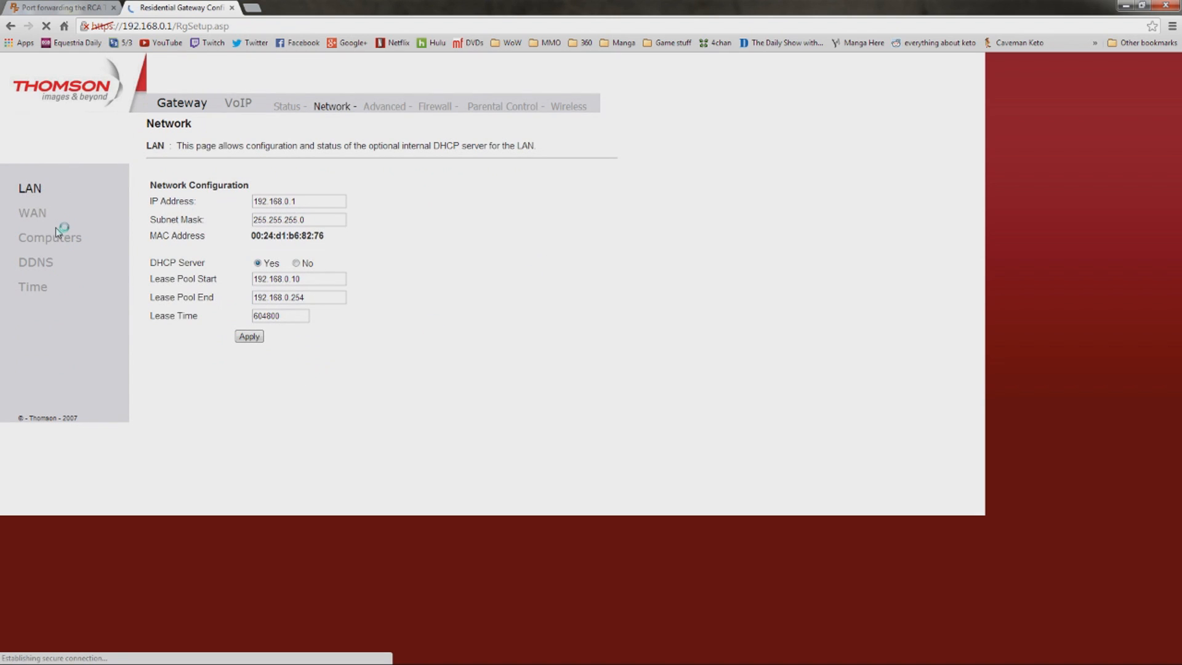
Confirm DHCP client 192.168.0.11, recheck the forwarding rules, and minimize the browser.
{"action": "left_click", "coordinate": [49, 237]}
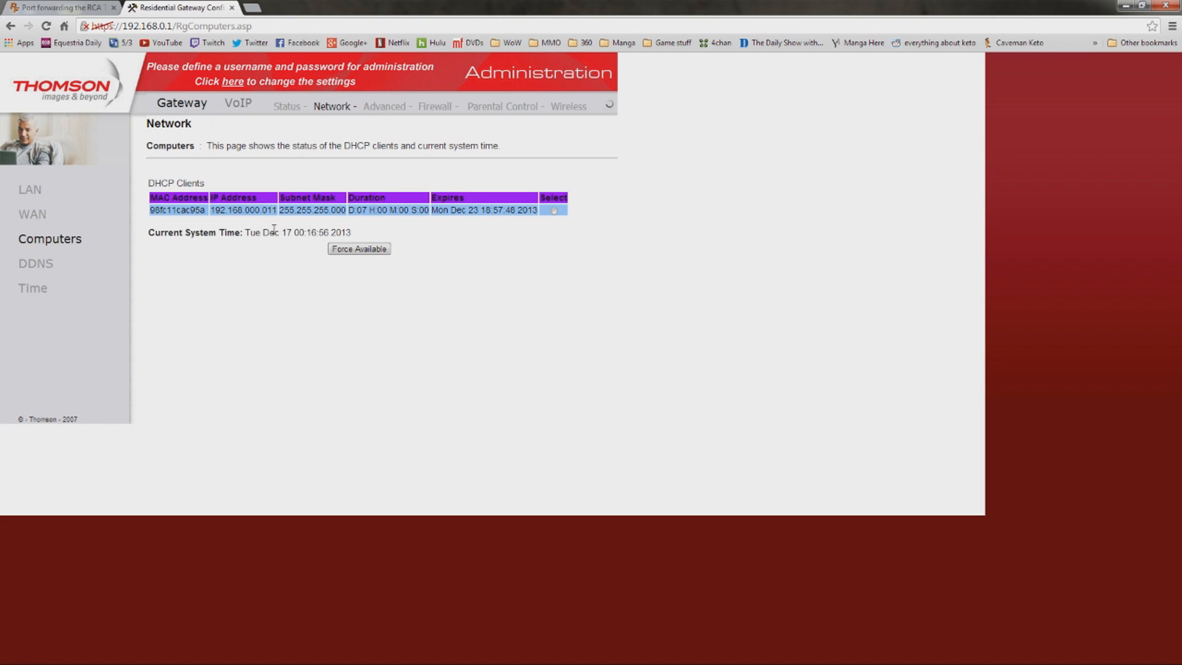
{"action": "mouse_move", "coordinate": [388, 113]}
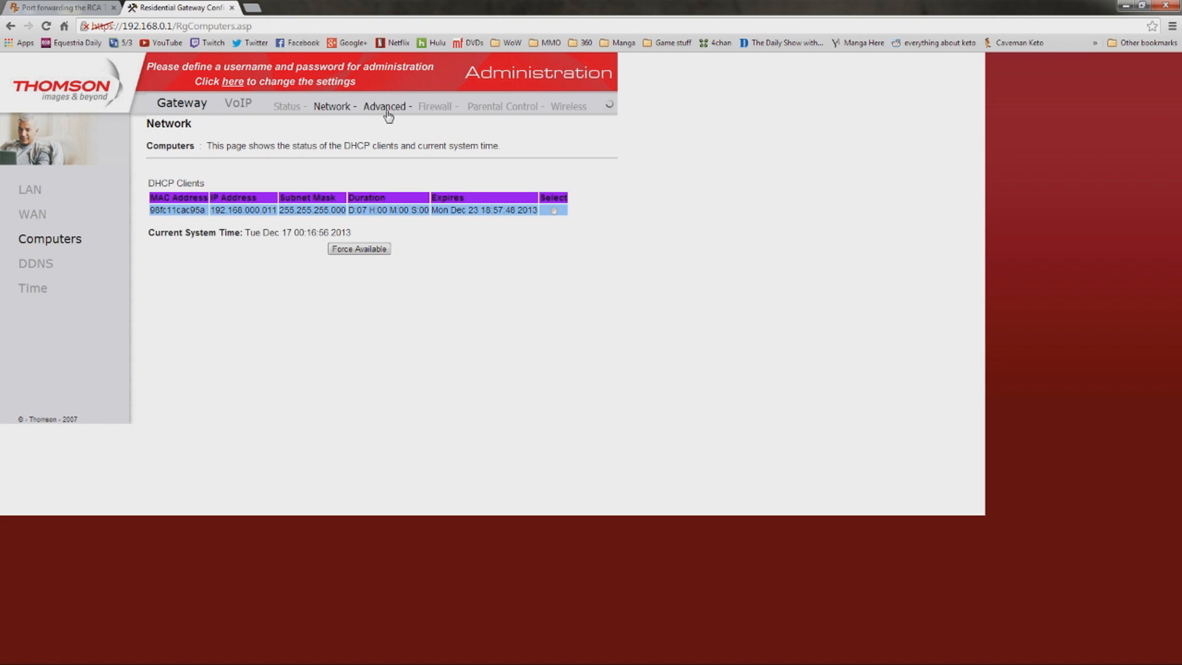
{"action": "left_click", "coordinate": [386, 106]}
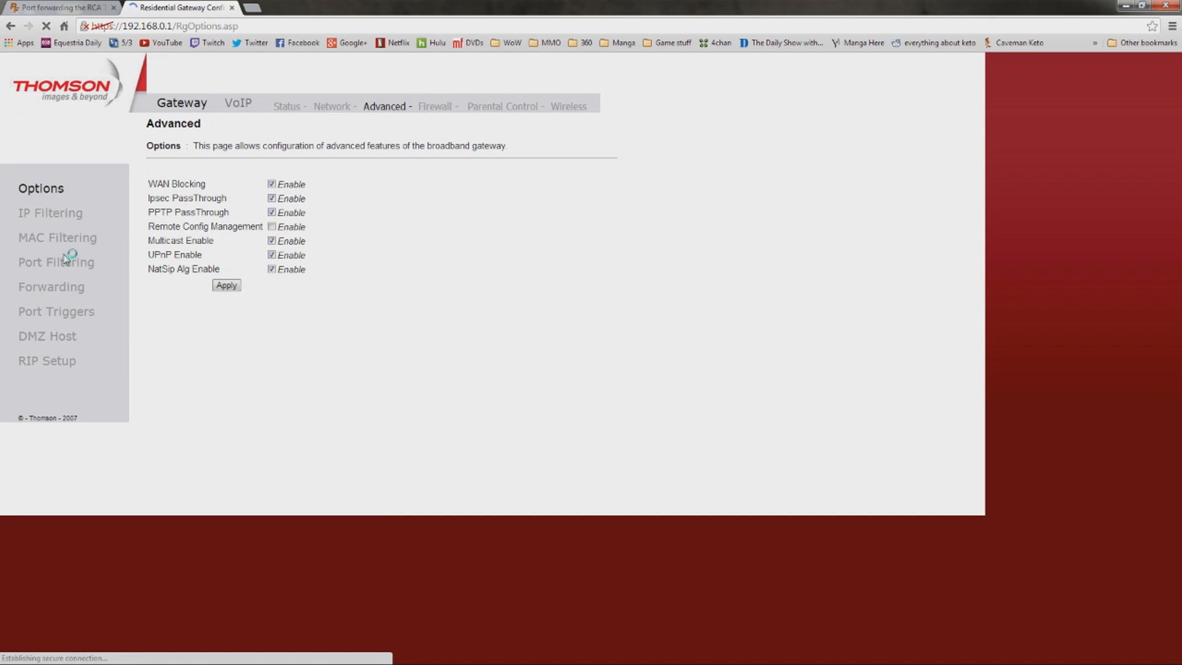
{"action": "left_click", "coordinate": [50, 286]}
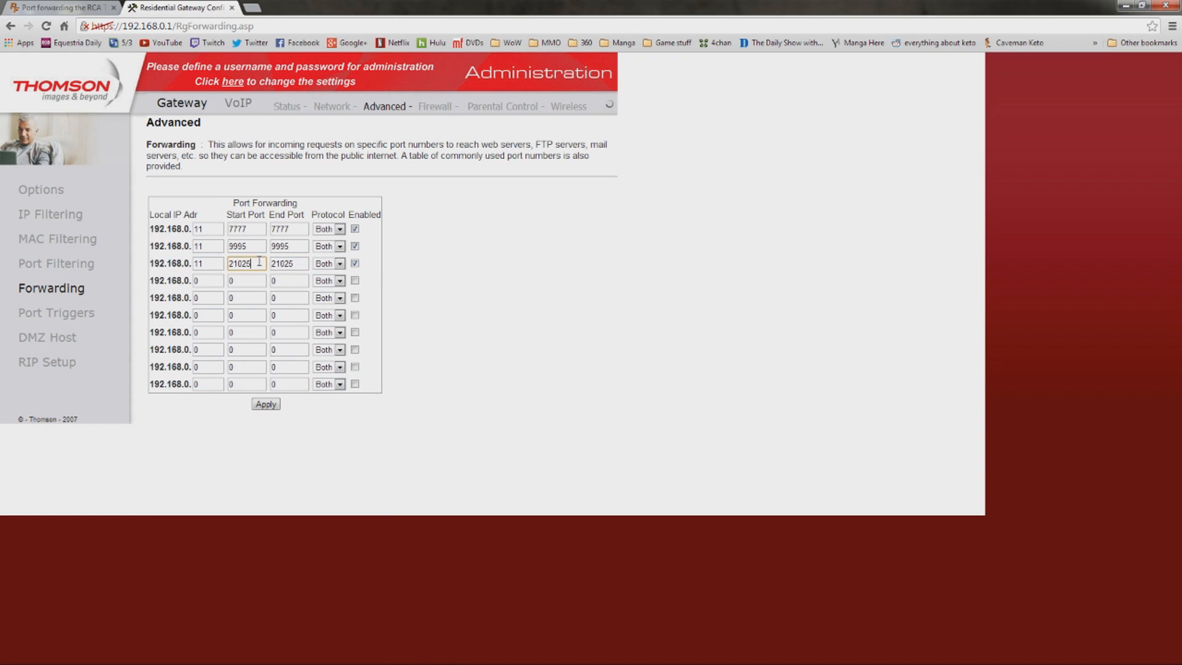
{"action": "left_click", "coordinate": [205, 263]}
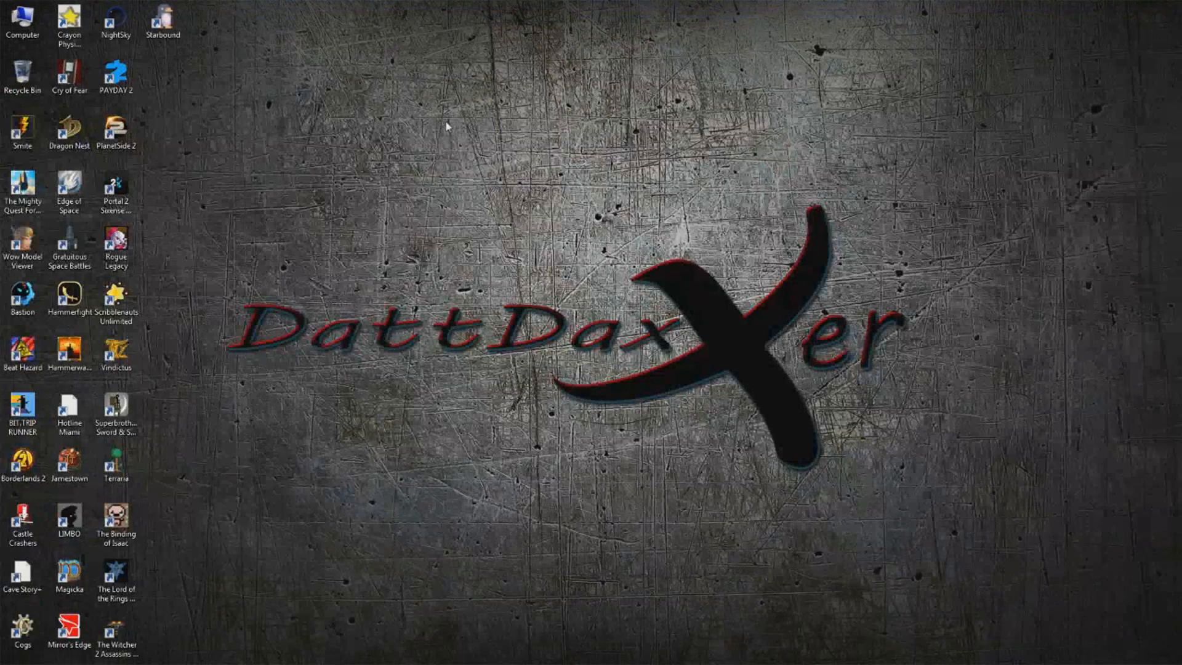
Start the Starbound dedicated server and the game from the desktop launcher.
{"action": "double_click", "coordinate": [162, 19]}
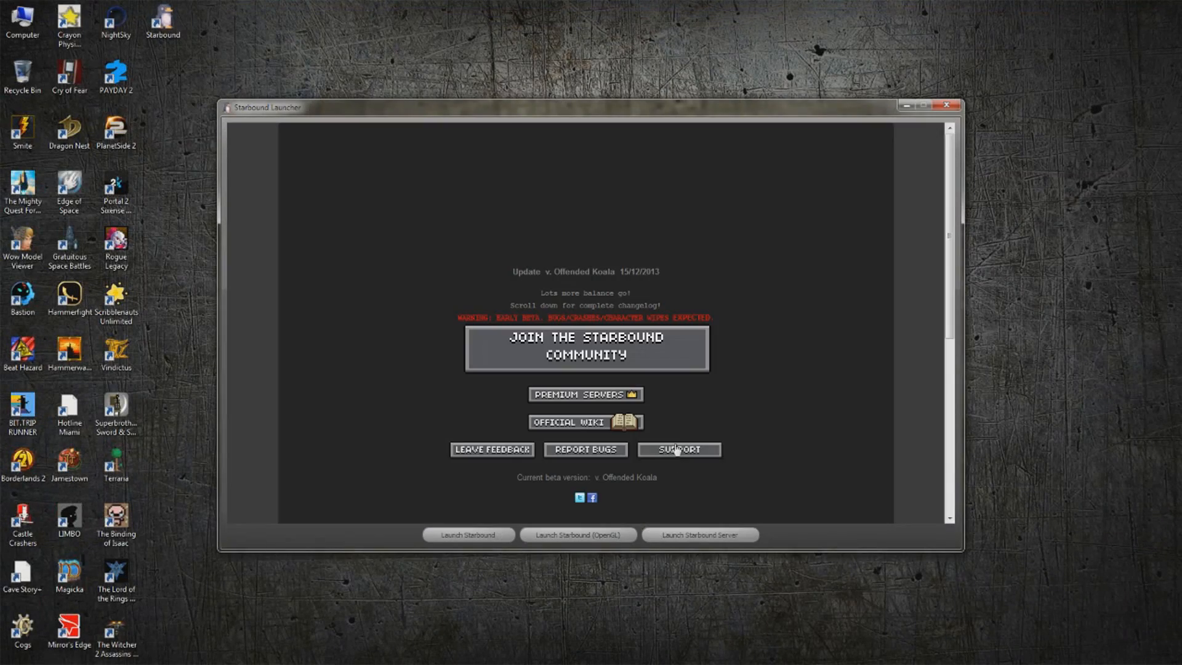
{"action": "left_click", "coordinate": [467, 534]}
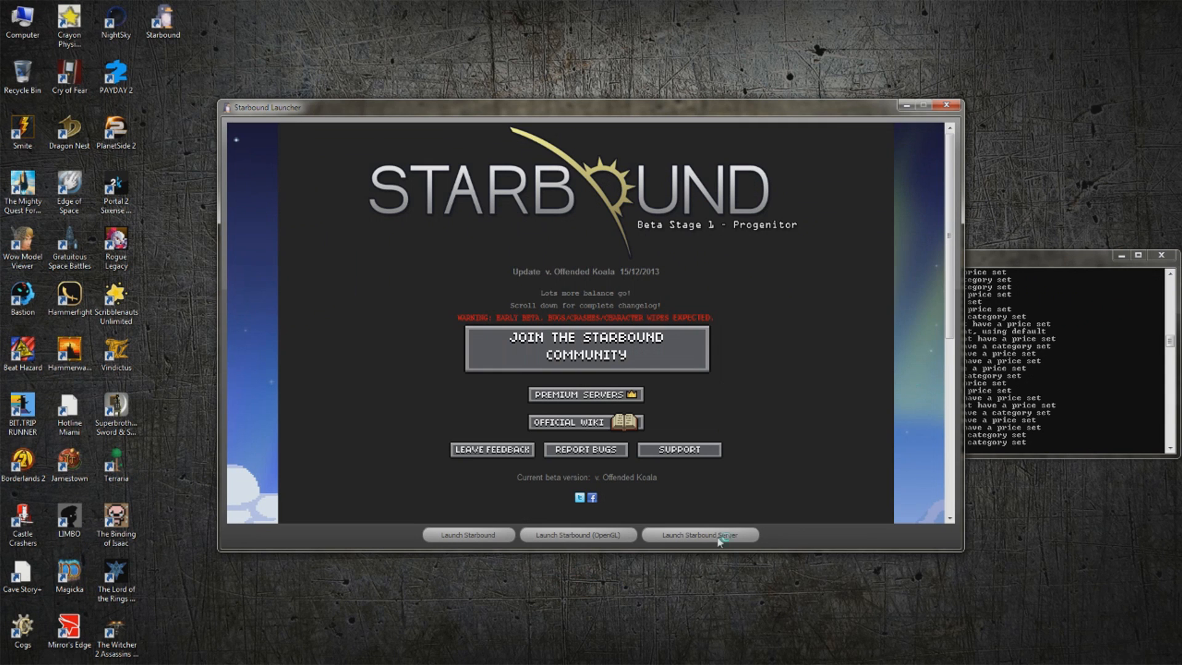
{"action": "left_click", "coordinate": [699, 534]}
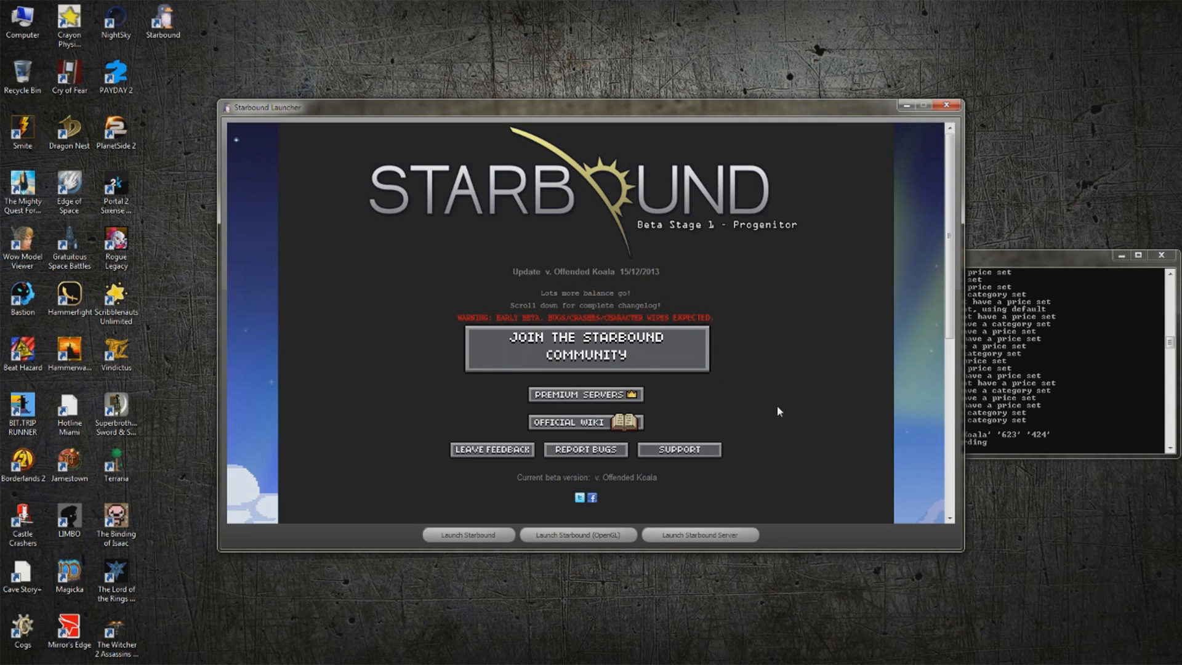
{"action": "left_click", "coordinate": [467, 537]}
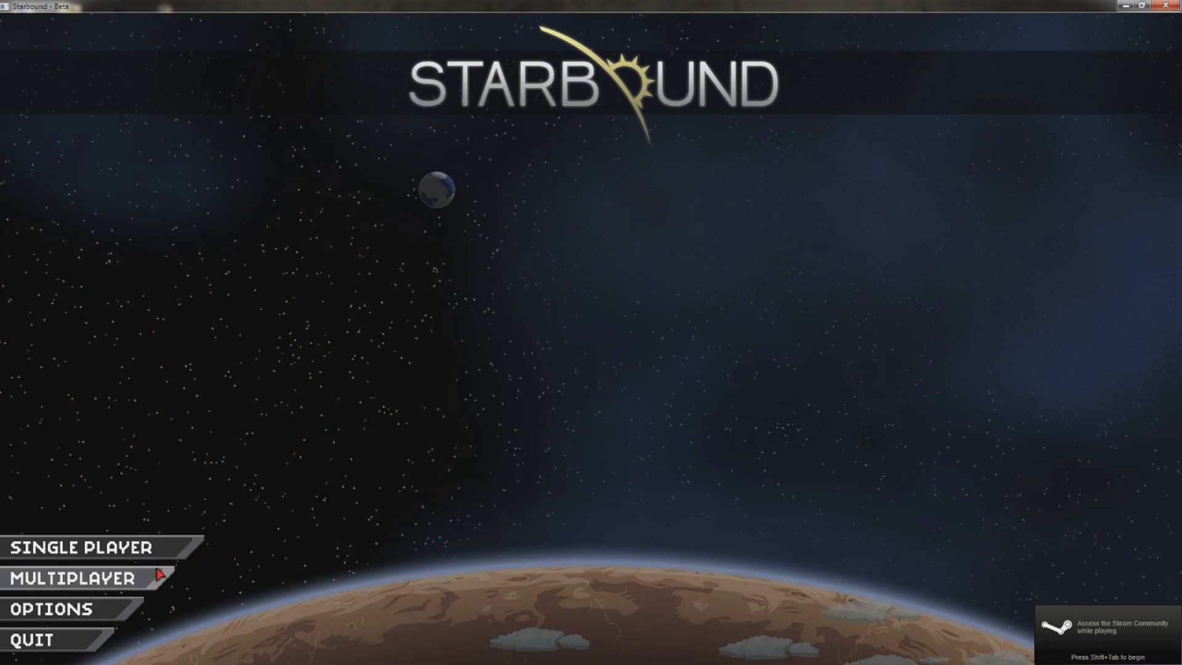
Join the multiplayer server at 192.168.1.109 and close the Navigation window.
{"action": "left_click", "coordinate": [71, 578]}
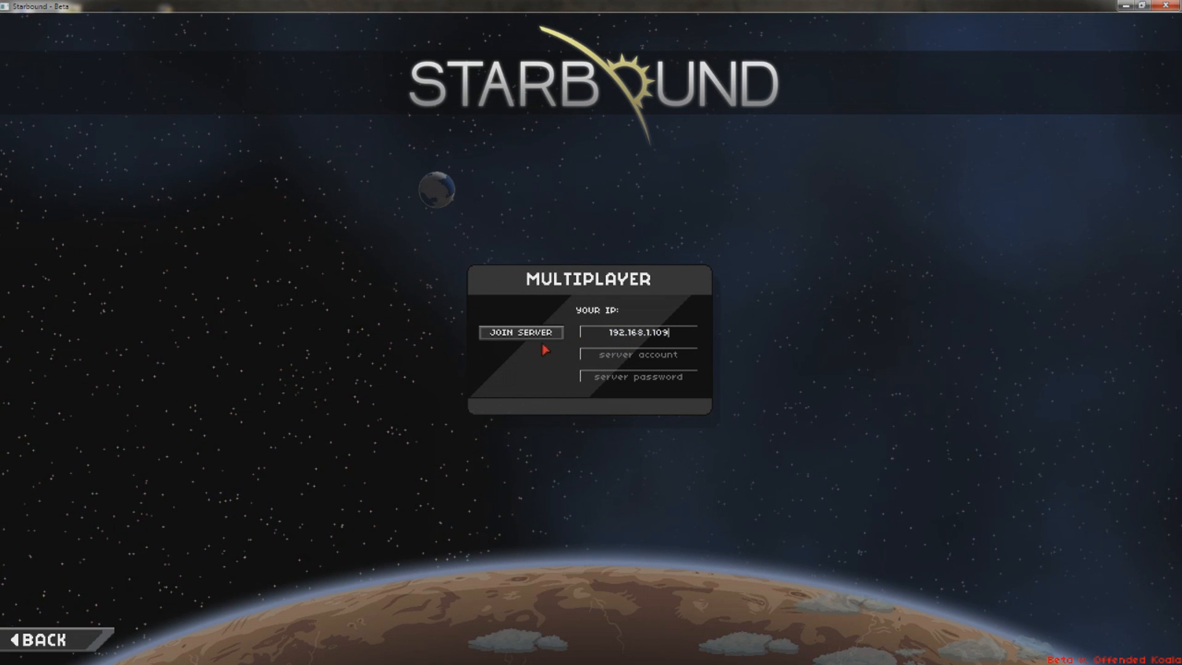
{"action": "left_click", "coordinate": [519, 332]}
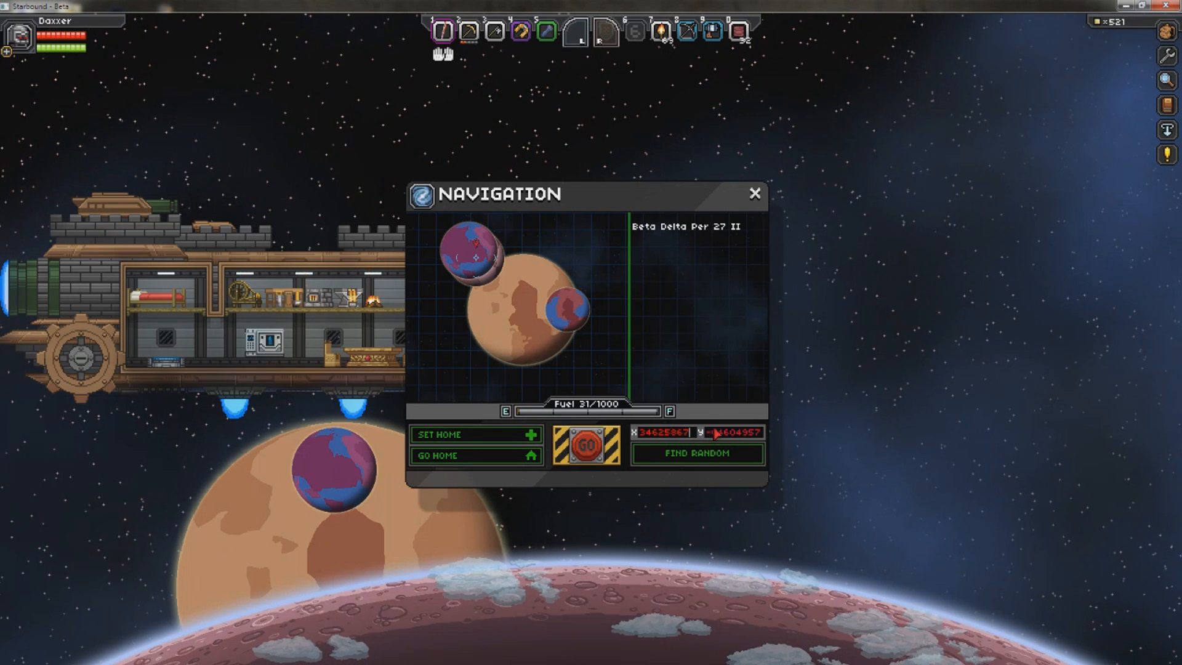
{"action": "left_click", "coordinate": [754, 194]}
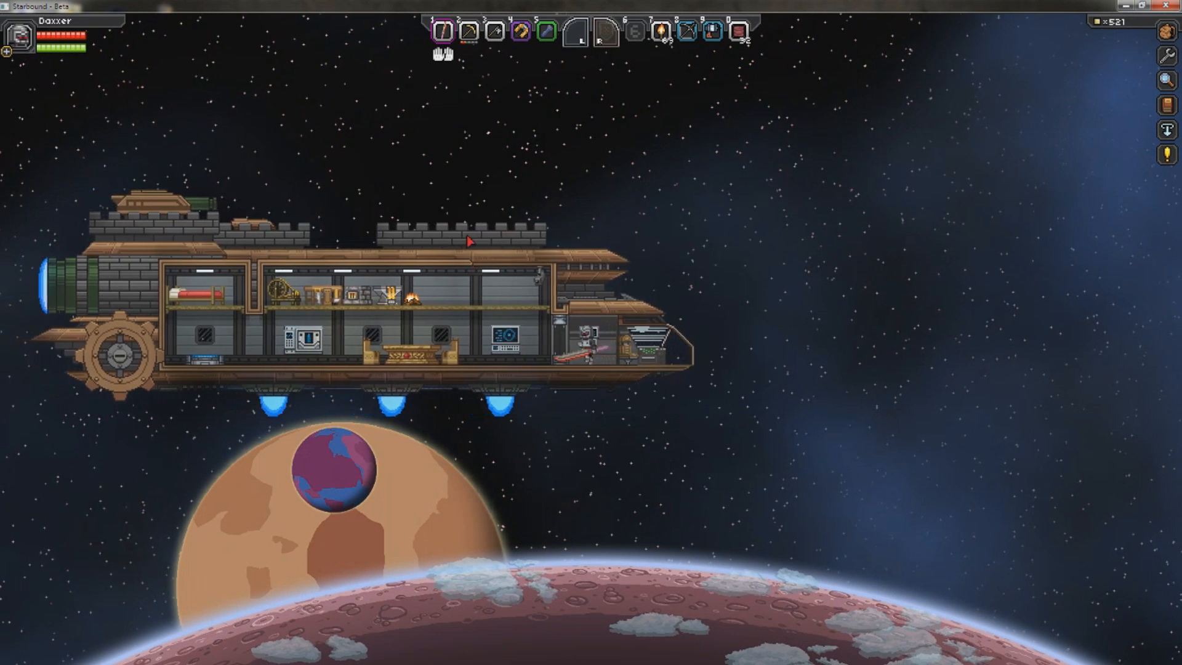